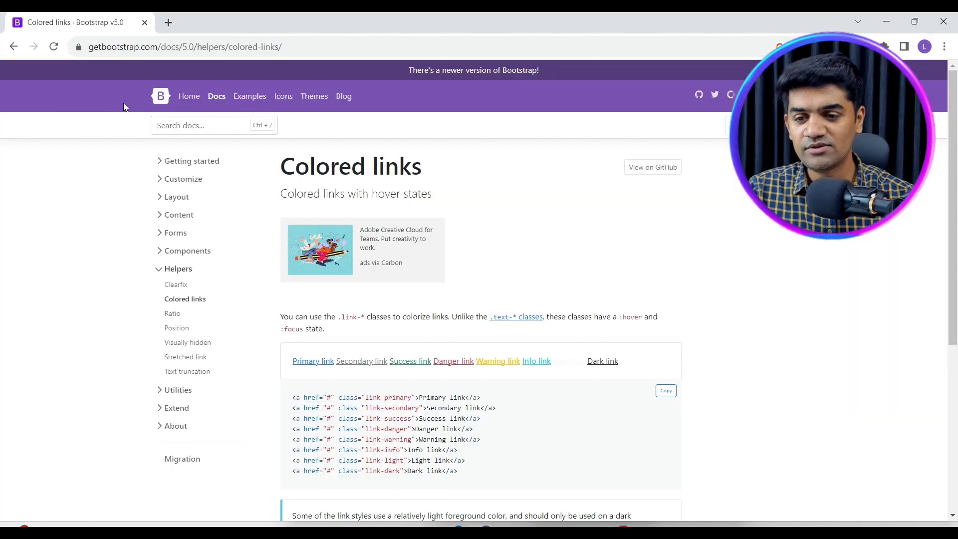
- Drop a Link widget into the MainContent placeholder of the Link Widget screen
{"action": "scroll", "scroll_direction": "down", "scroll_amount": 3}
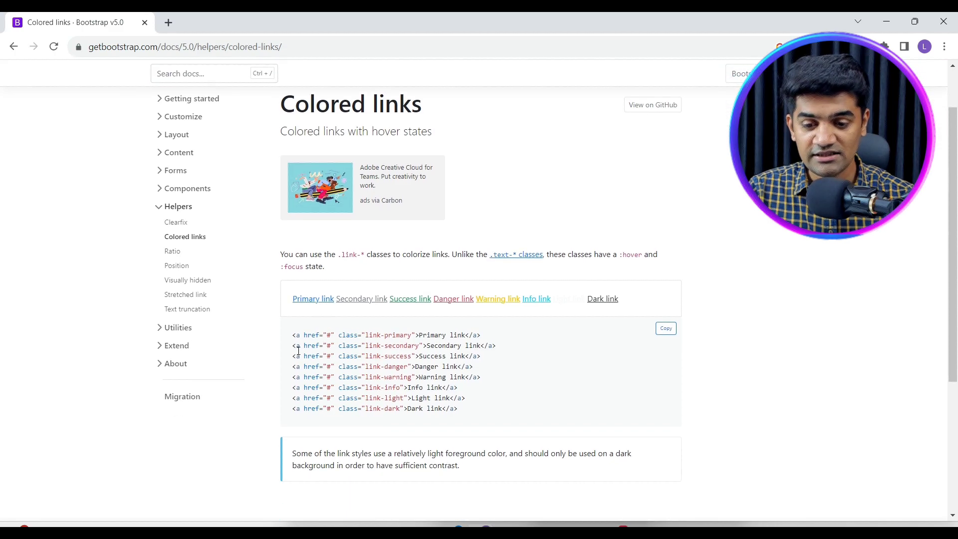
{"action": "double_click", "coordinate": [297, 335]}
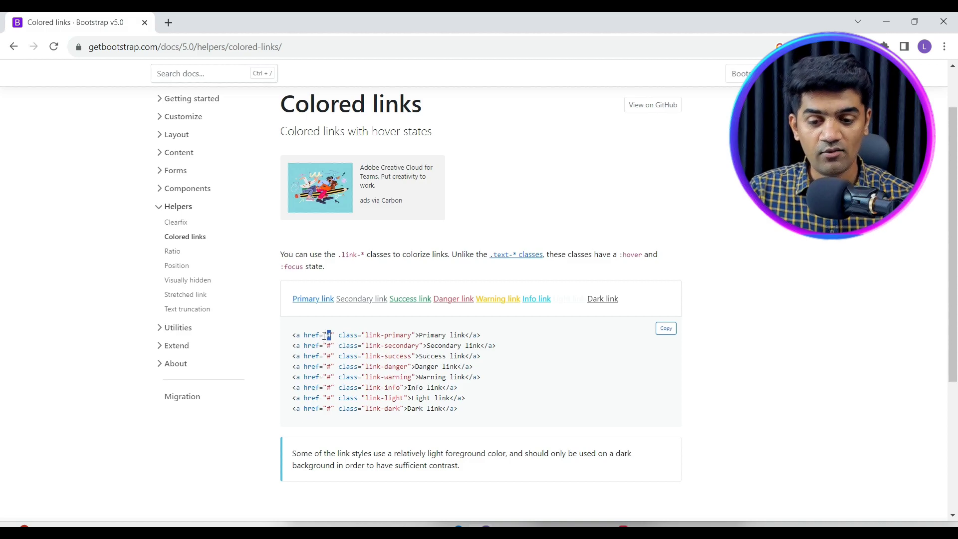
{"action": "mouse_move", "coordinate": [392, 344]}
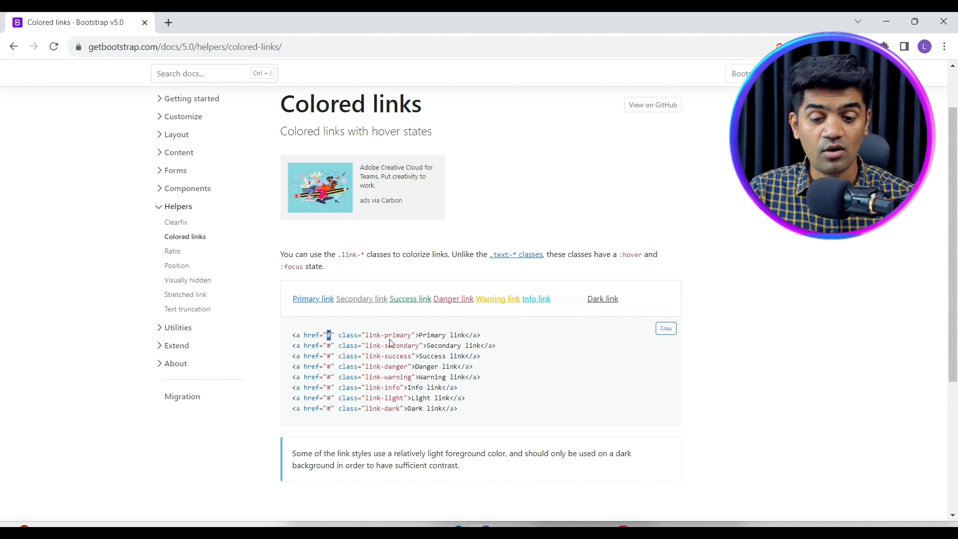
{"action": "mouse_move", "coordinate": [313, 301]}
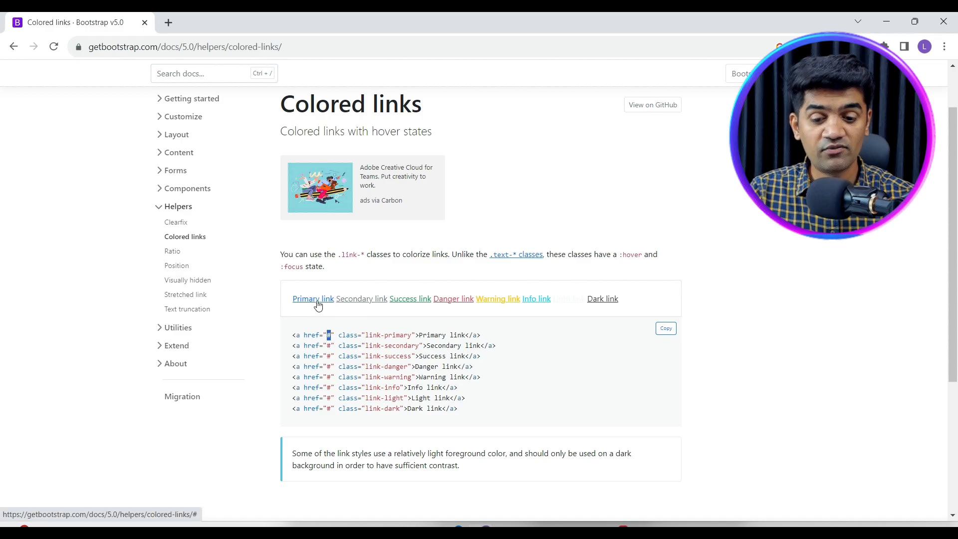
{"action": "mouse_move", "coordinate": [482, 345]}
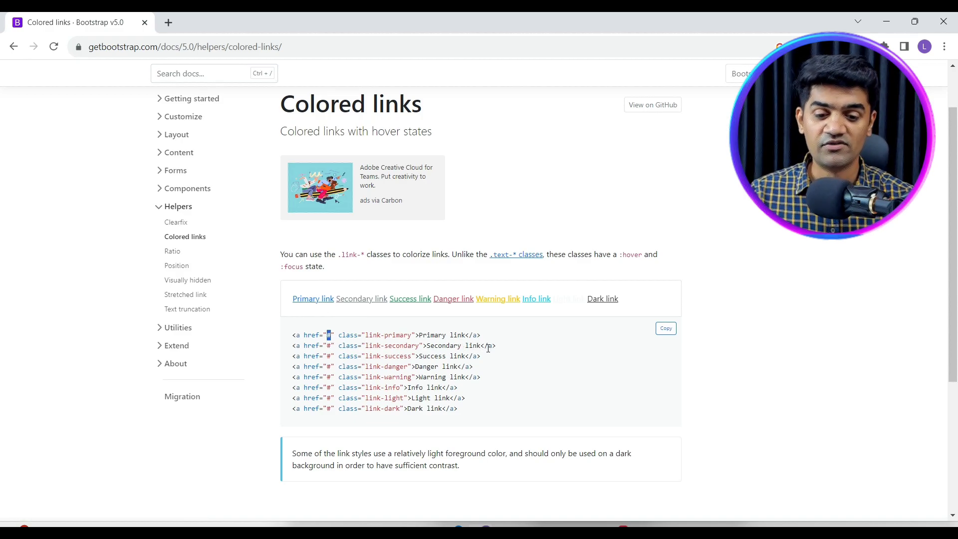
{"action": "mouse_move", "coordinate": [512, 370]}
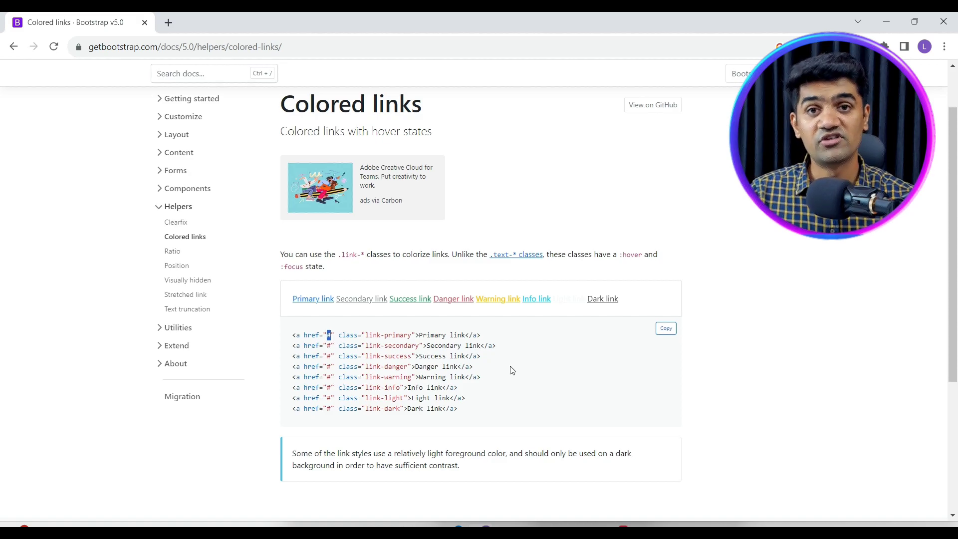
{"action": "left_click", "coordinate": [318, 22]}
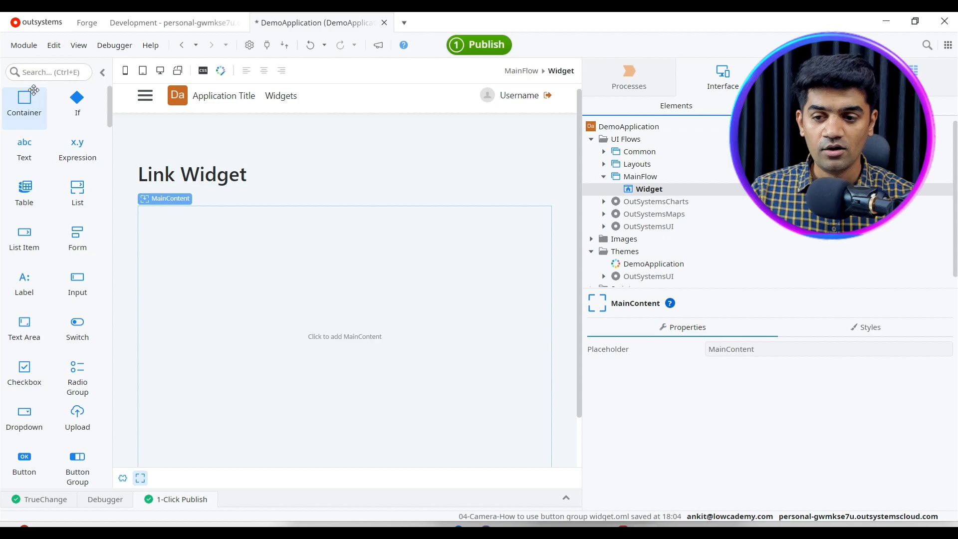
{"action": "mouse_move", "coordinate": [24, 330]}
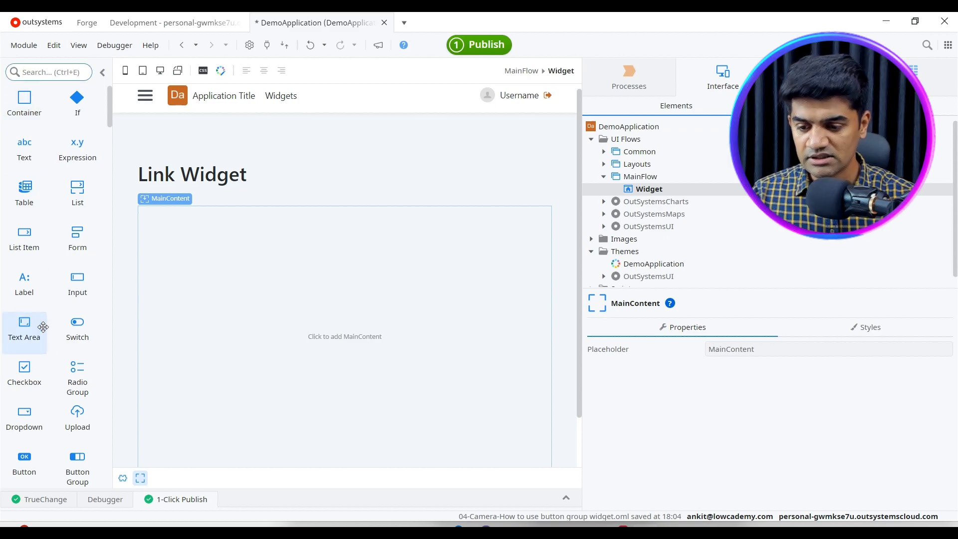
{"action": "scroll", "scroll_direction": "down", "scroll_amount": 3}
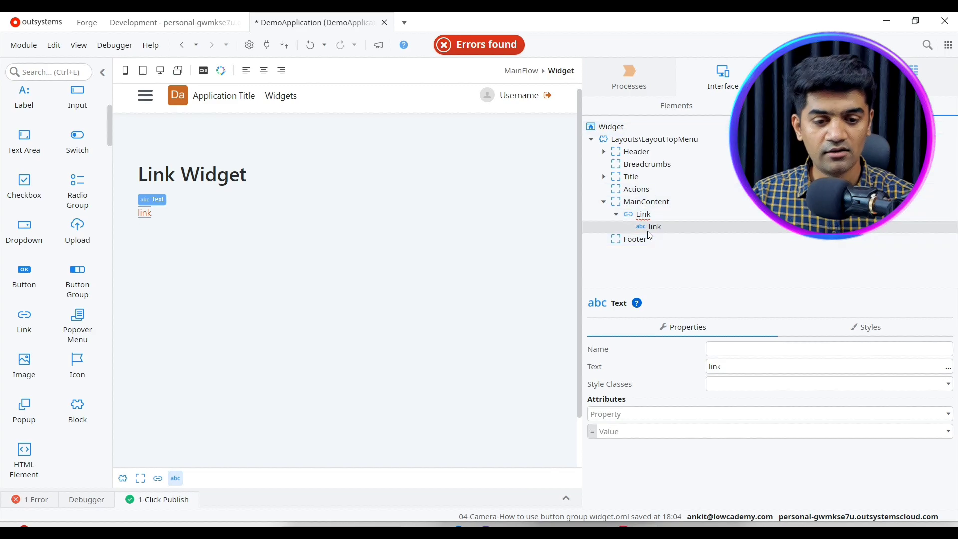
- Change the new link's Text property to 'Outsystems Developer School'
{"action": "left_click", "coordinate": [654, 226]}
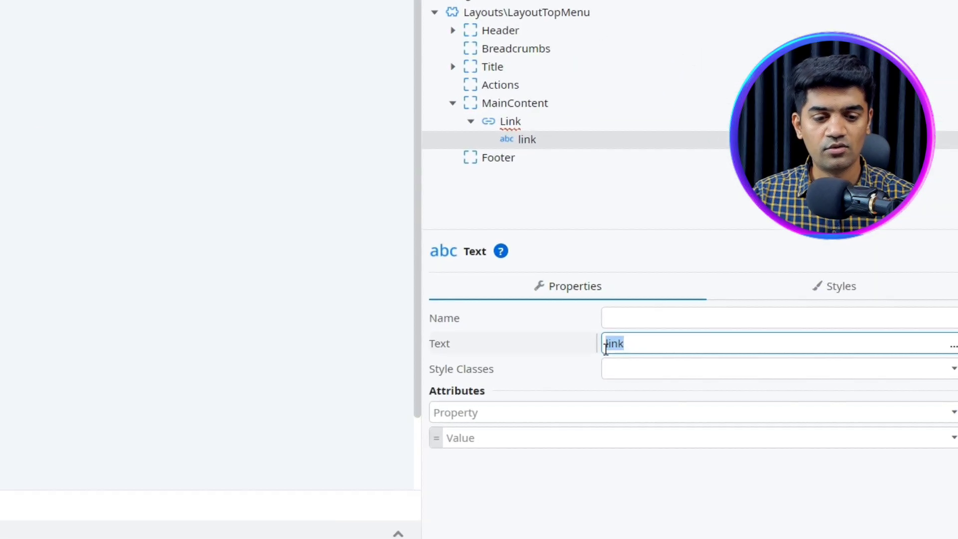
{"action": "type", "text": "Out"}
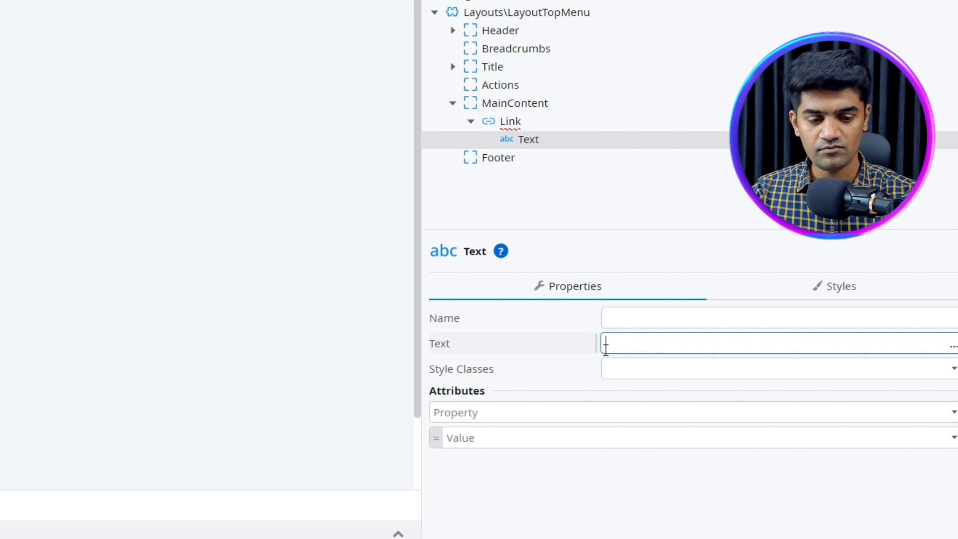
{"action": "type", "text": "Outsystems"}
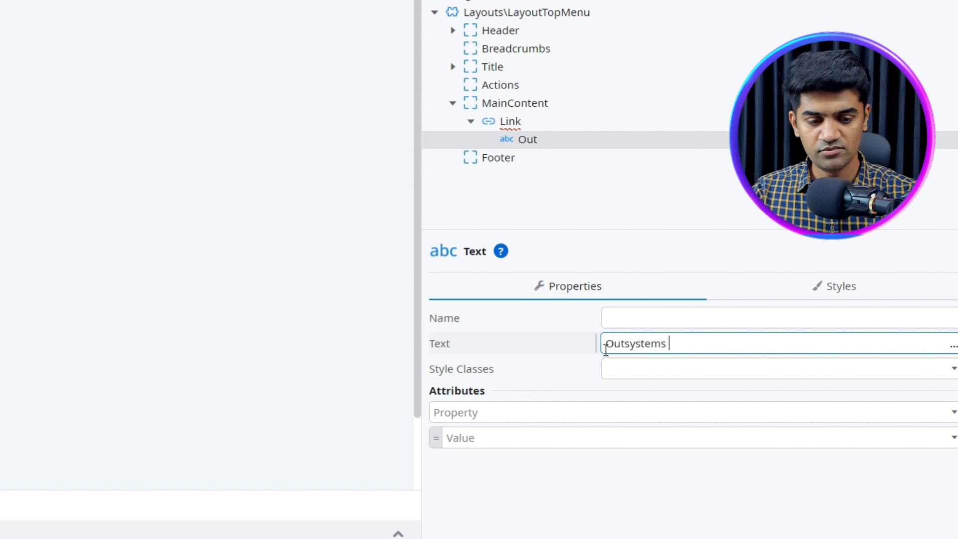
{"action": "type", "text": "Developer School"}
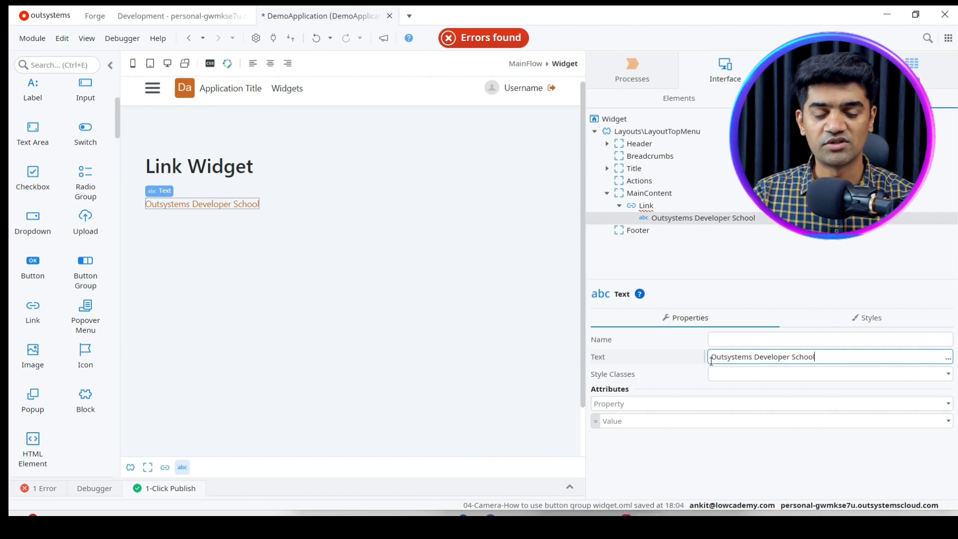
- Select the Outsystems Developer School Link element and list its On Click destinations
{"action": "left_click", "coordinate": [645, 205]}
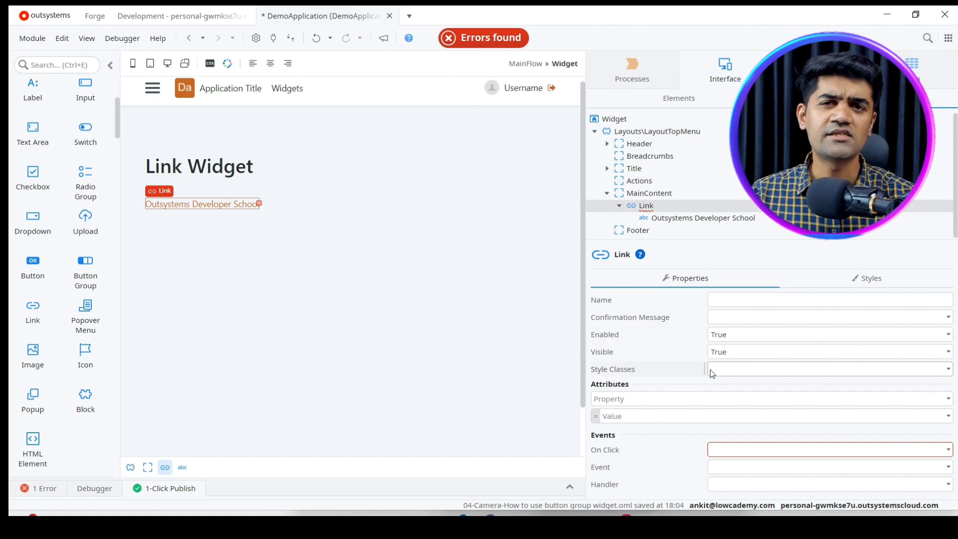
{"action": "mouse_move", "coordinate": [710, 373]}
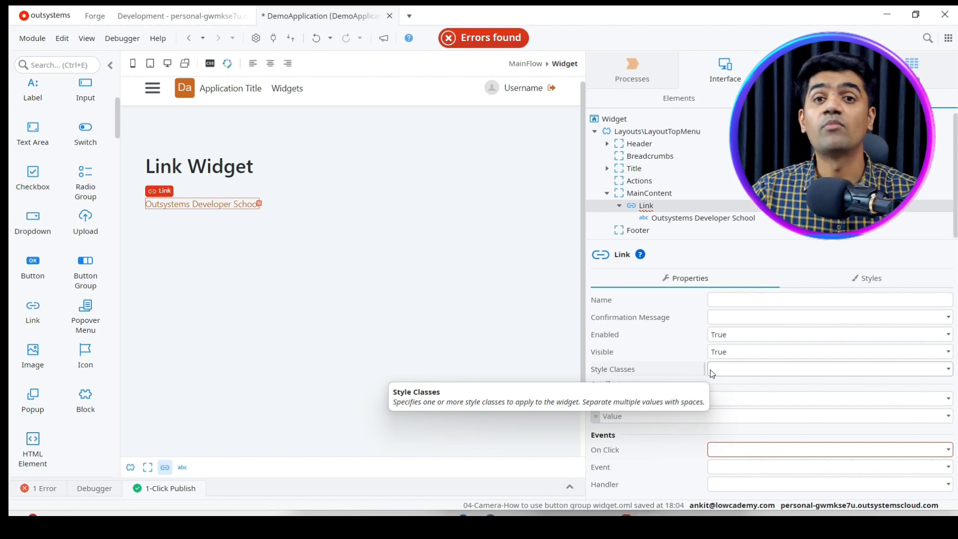
{"action": "mouse_move", "coordinate": [754, 397]}
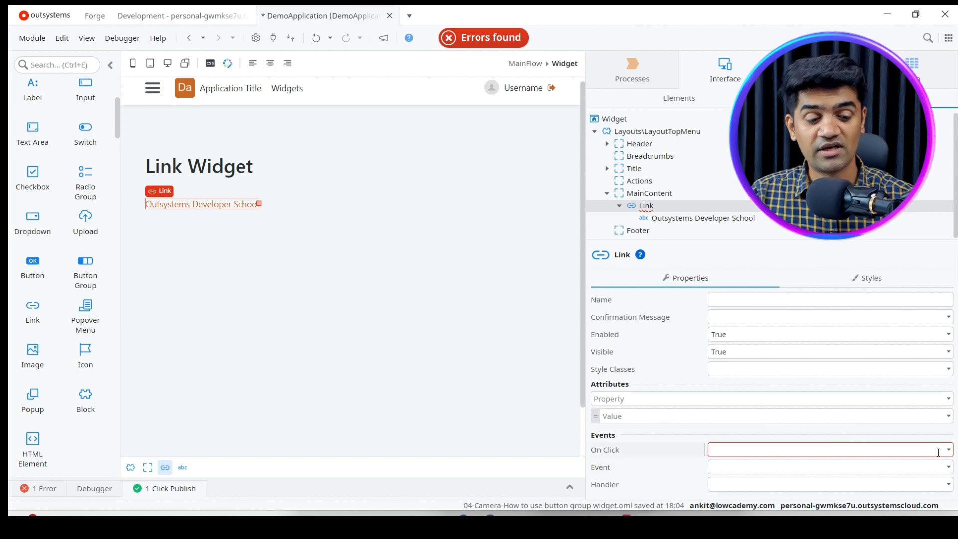
{"action": "left_click", "coordinate": [828, 449]}
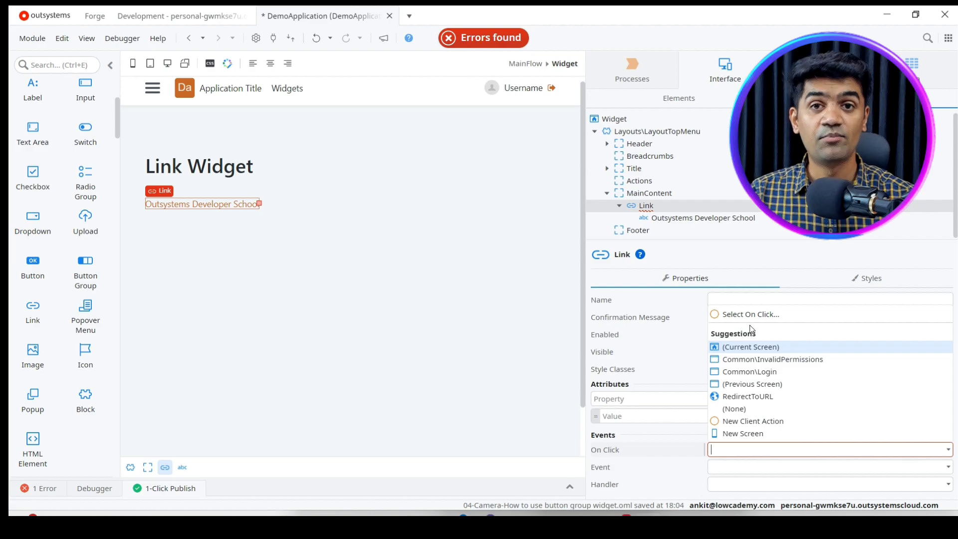
{"action": "mouse_move", "coordinate": [772, 359]}
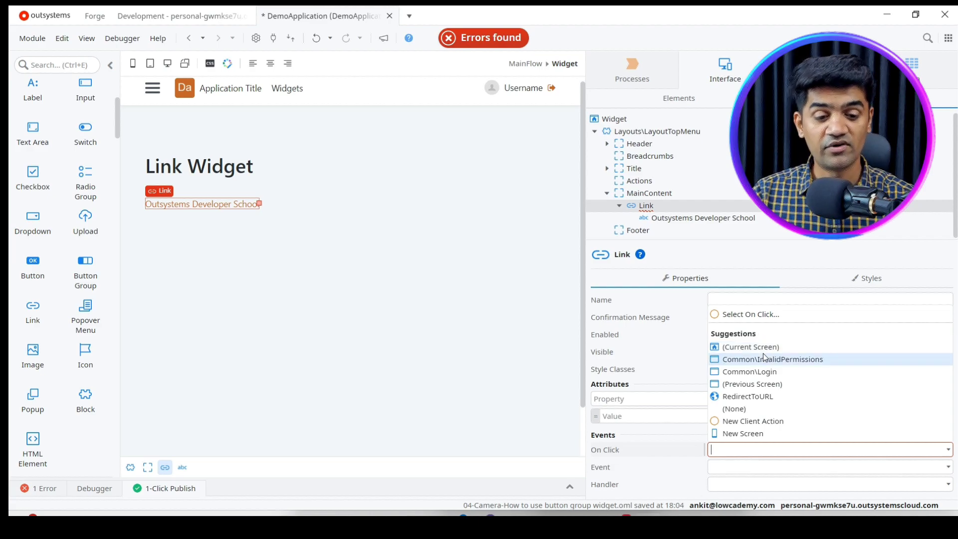
{"action": "mouse_move", "coordinate": [751, 346]}
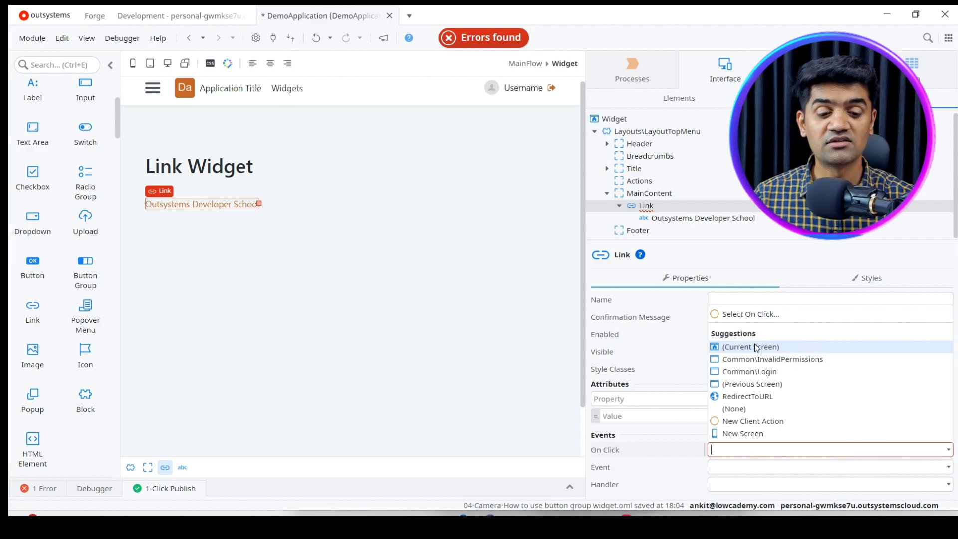
- Add a second link 'Refresh Current Screen' whose On Click targets (Current Screen)
{"action": "left_click", "coordinate": [751, 347]}
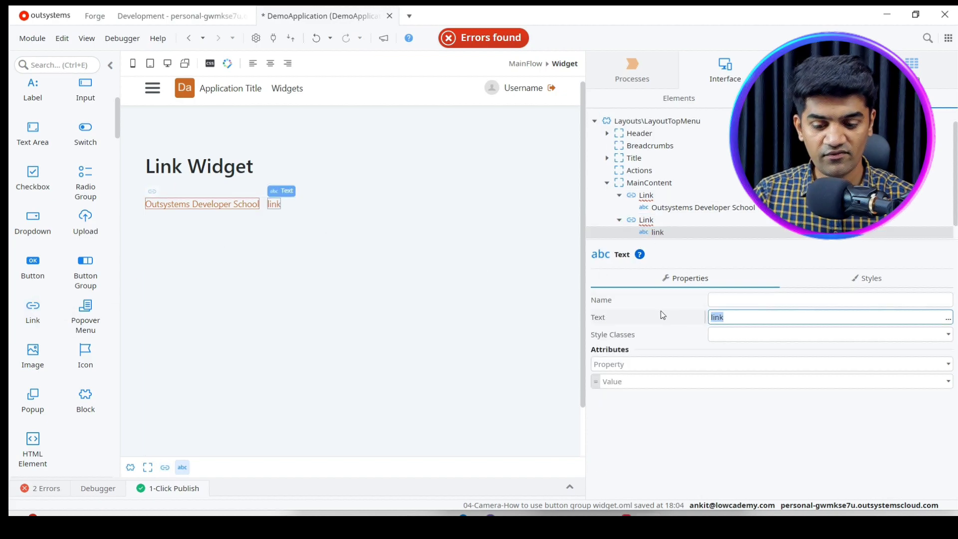
{"action": "type", "text": "Refresh Cur"}
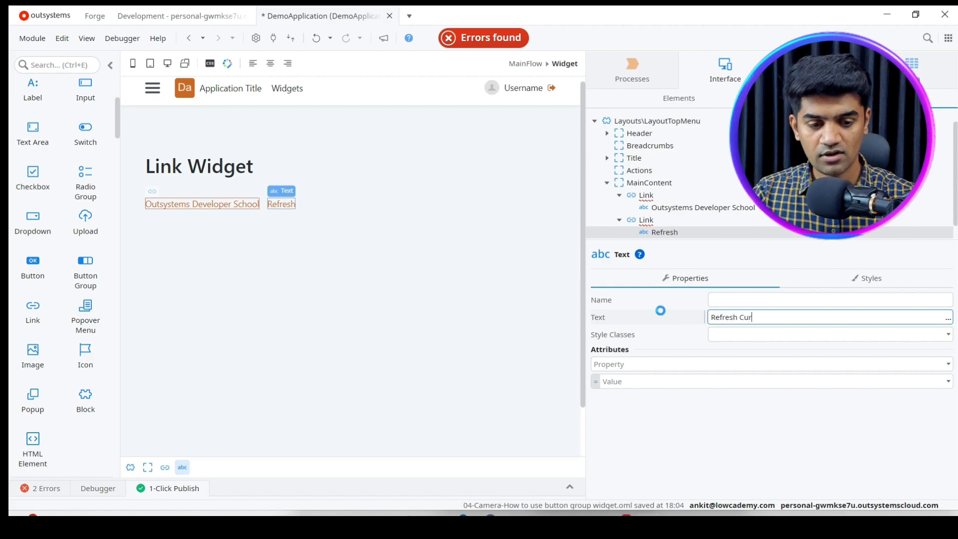
{"action": "type", "text": "rent Screen"}
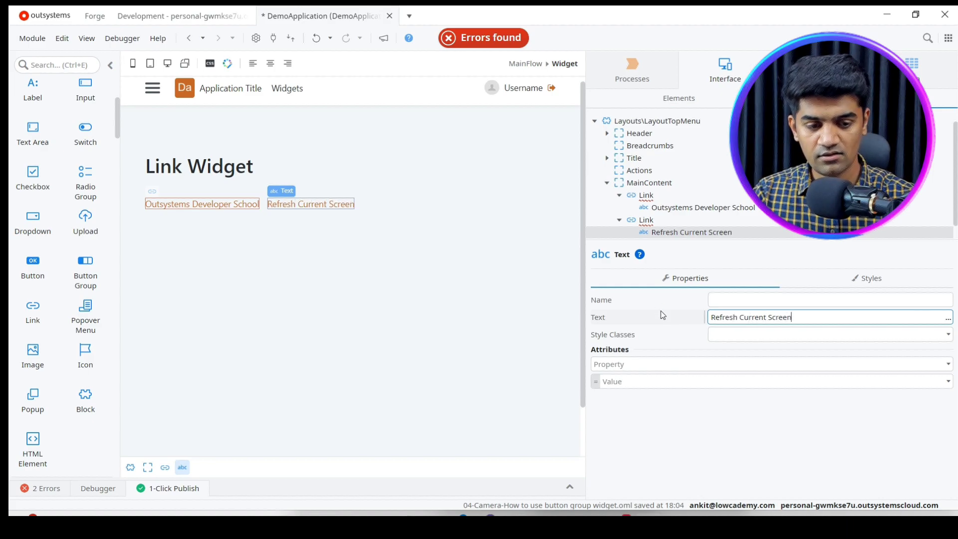
{"action": "left_click", "coordinate": [644, 220]}
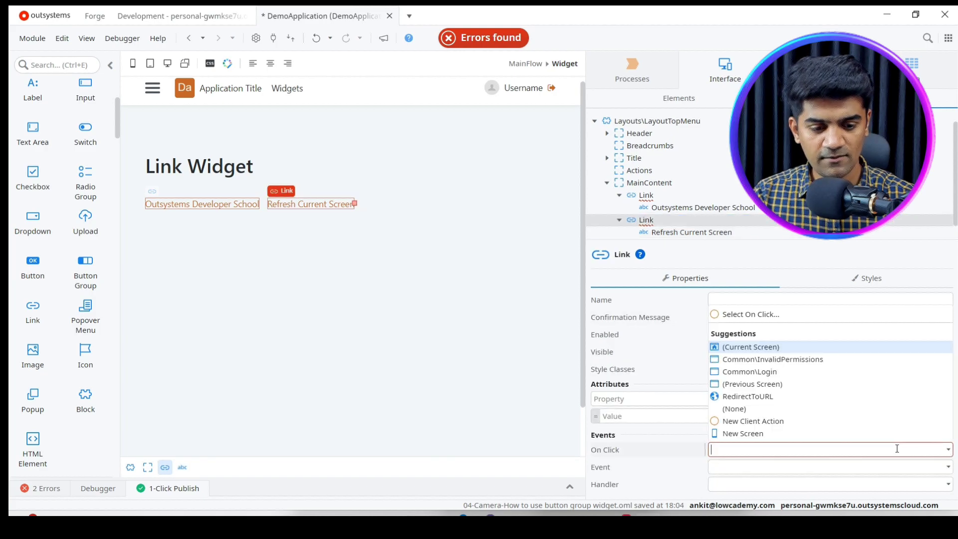
{"action": "left_click", "coordinate": [748, 346]}
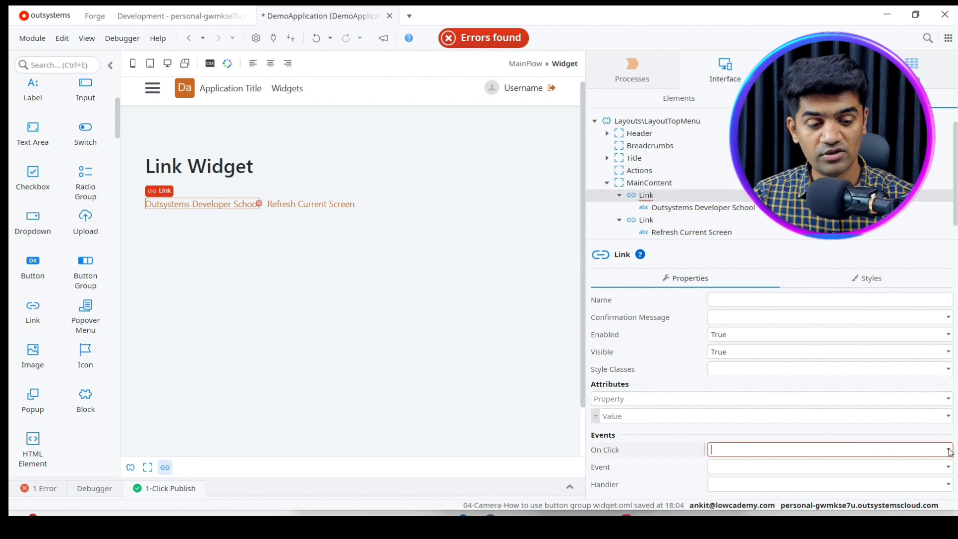
{"action": "left_click", "coordinate": [827, 449]}
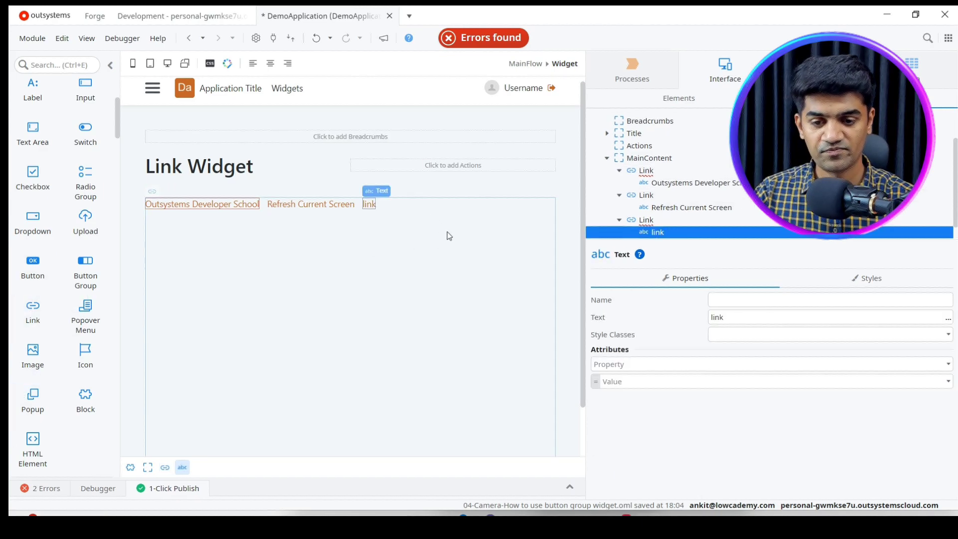
- Relabel the third link 'Navigate To Login Page' and set its On Click to Common\Login
{"action": "type", "text": "Na"}
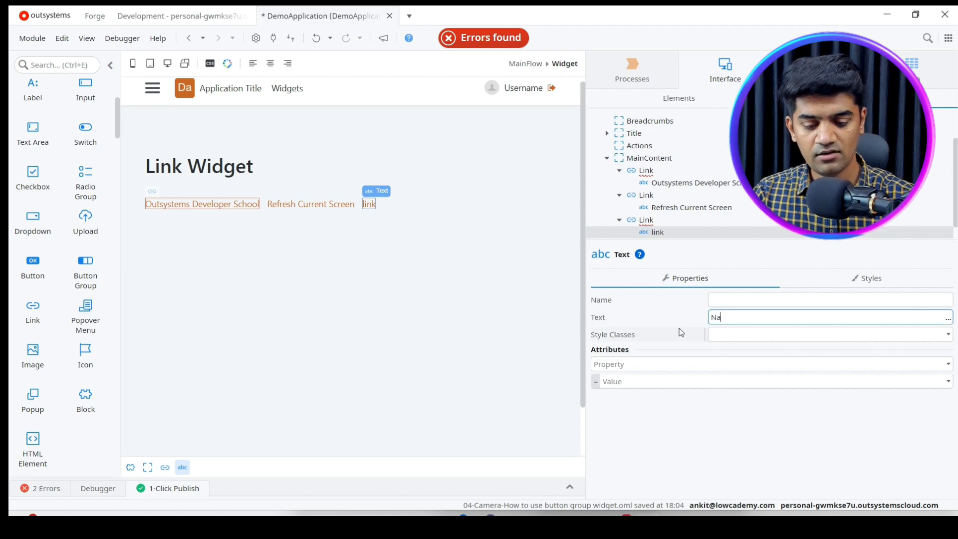
{"action": "type", "text": "Navigate To Log"}
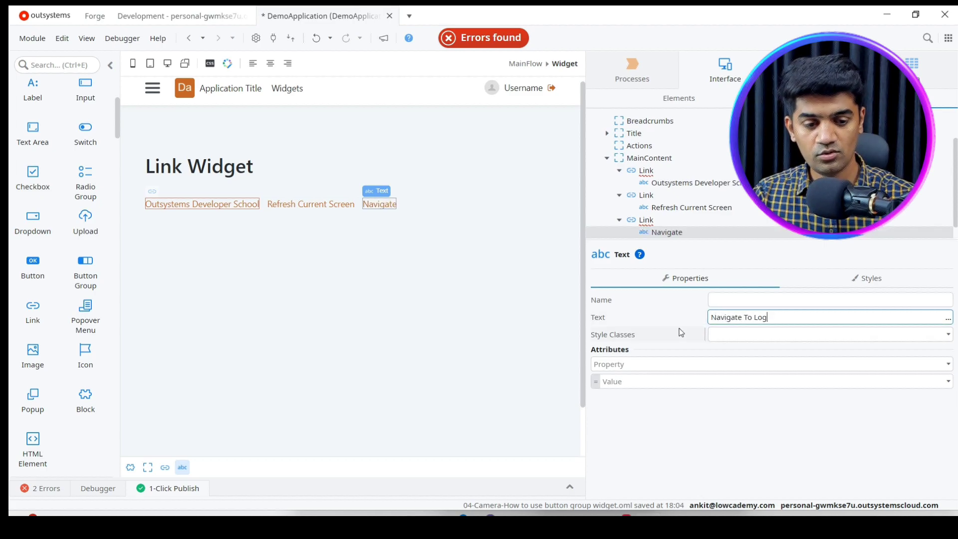
{"action": "type", "text": "in Page"}
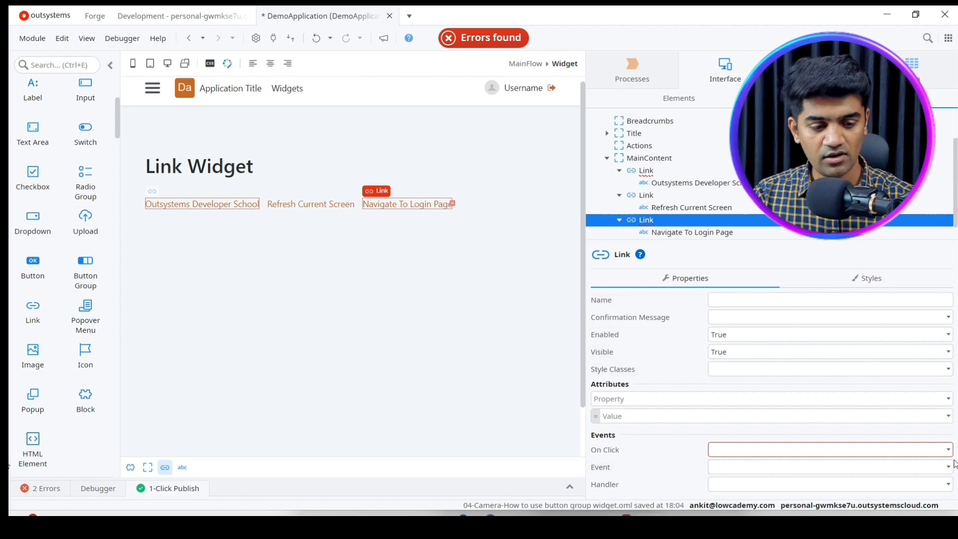
{"action": "left_click", "coordinate": [824, 449]}
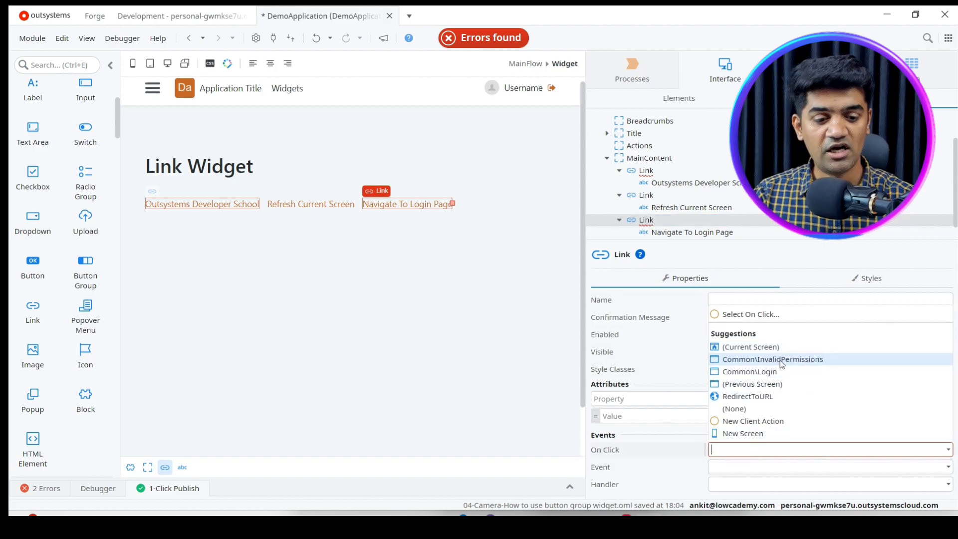
{"action": "mouse_move", "coordinate": [760, 371]}
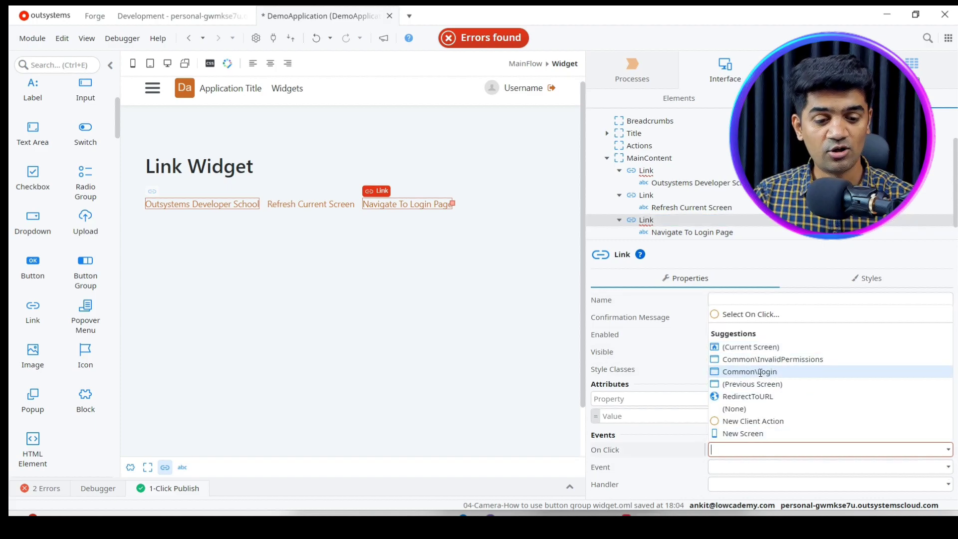
{"action": "left_click", "coordinate": [750, 371]}
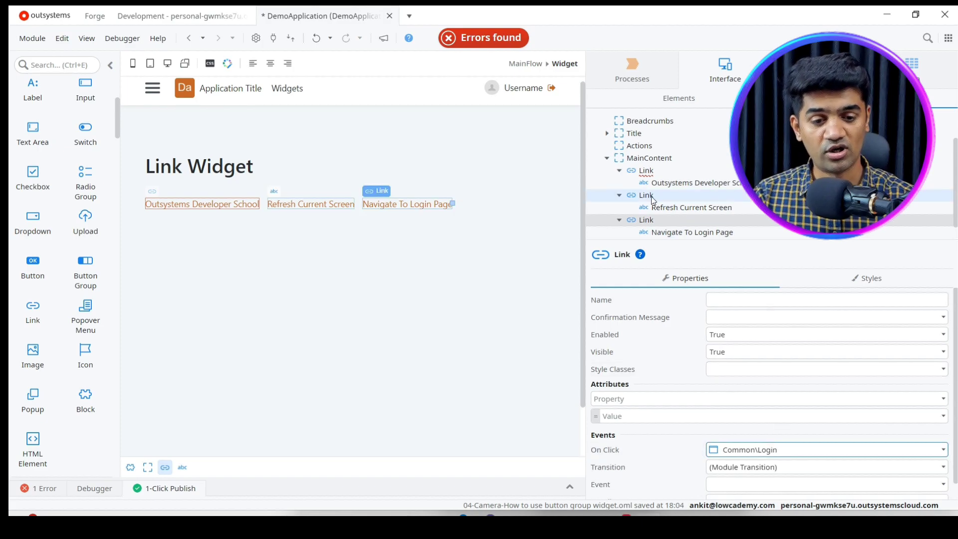
{"action": "left_click", "coordinate": [824, 449]}
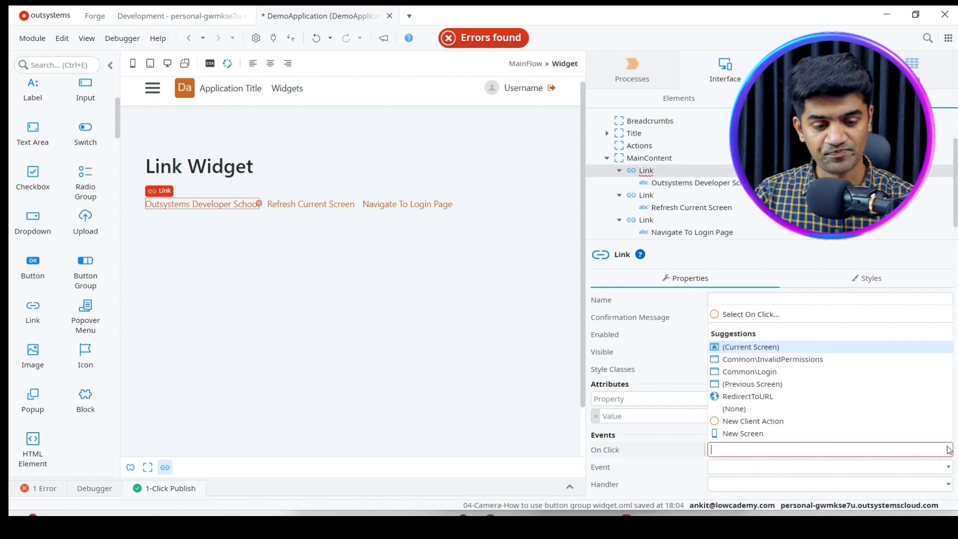
{"action": "mouse_move", "coordinate": [752, 384]}
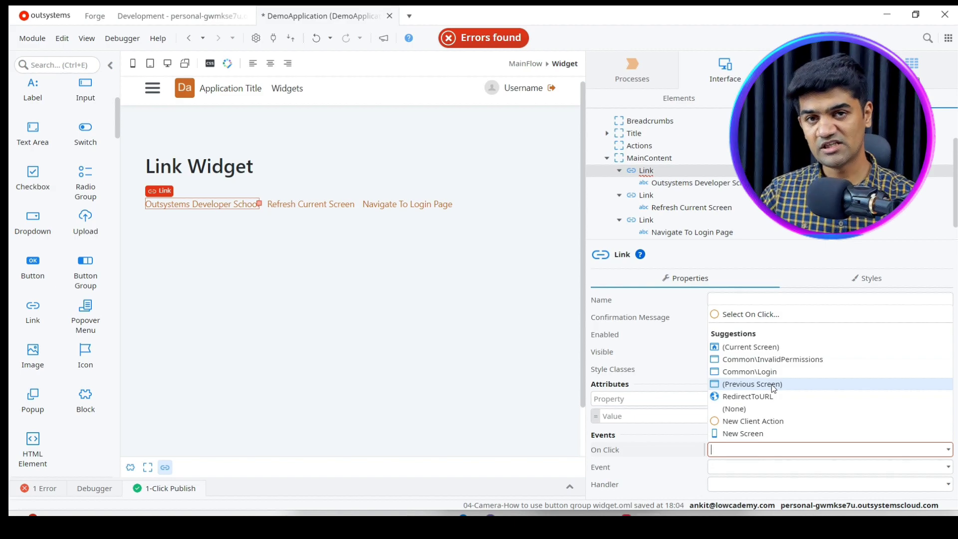
{"action": "mouse_move", "coordinate": [778, 393]}
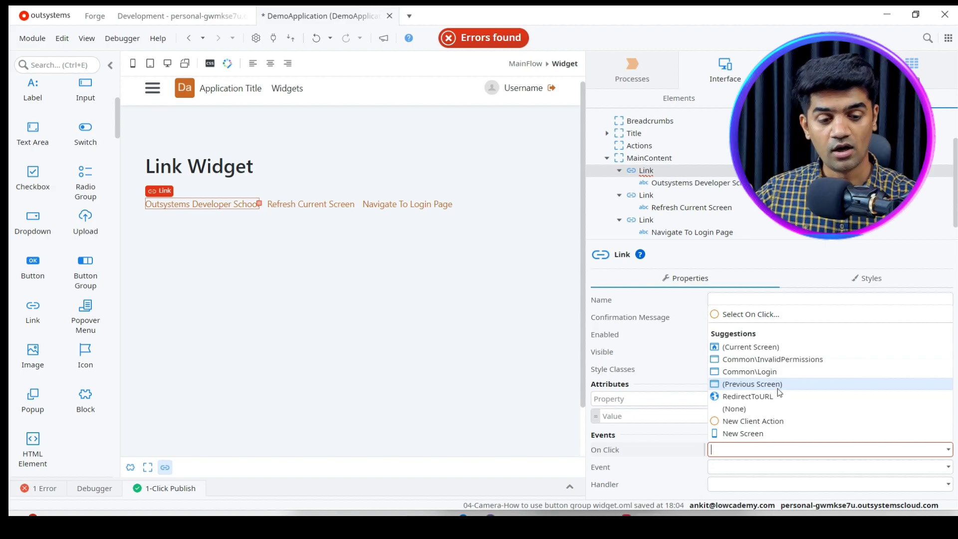
{"action": "mouse_move", "coordinate": [773, 359]}
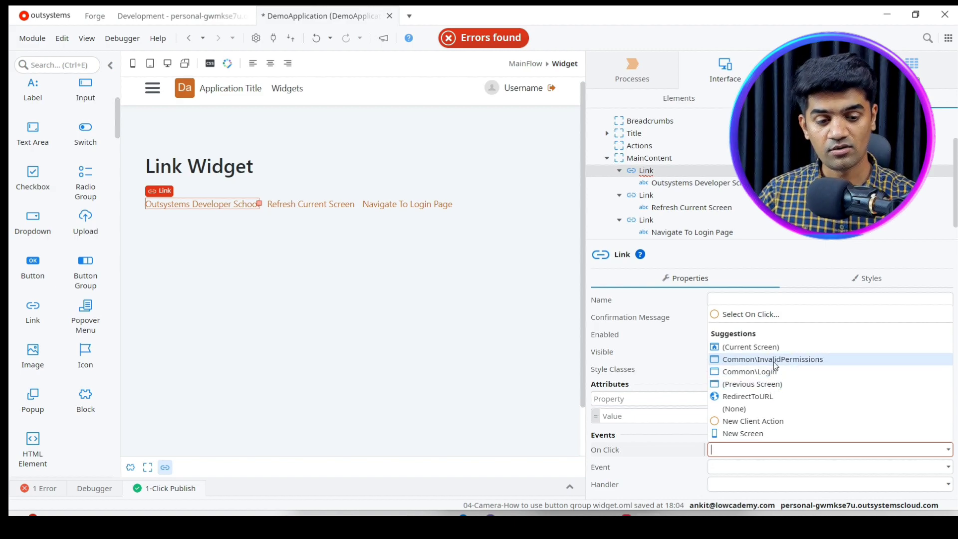
{"action": "mouse_move", "coordinate": [762, 395]}
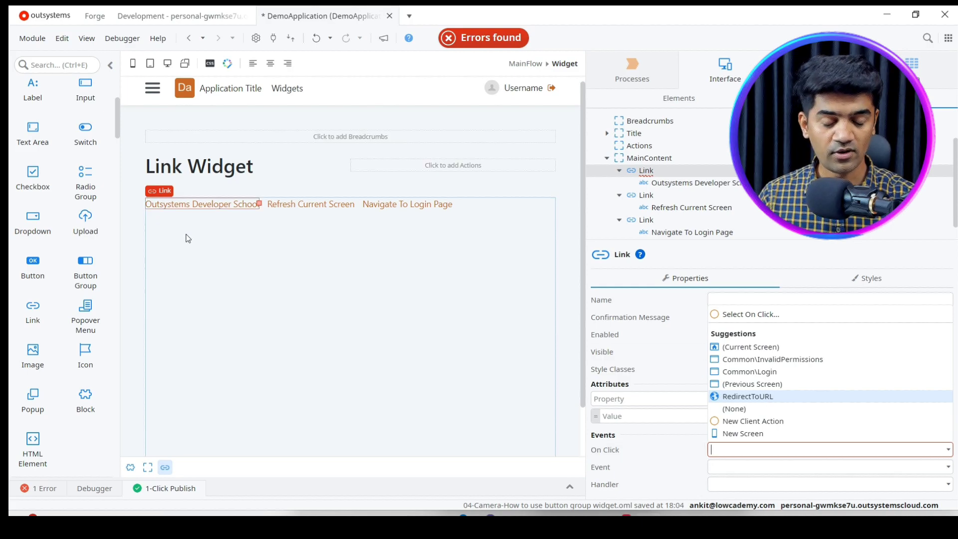
- Set the Outsystems Developer School link's On Click to RedirectToURL
{"action": "left_click", "coordinate": [749, 396]}
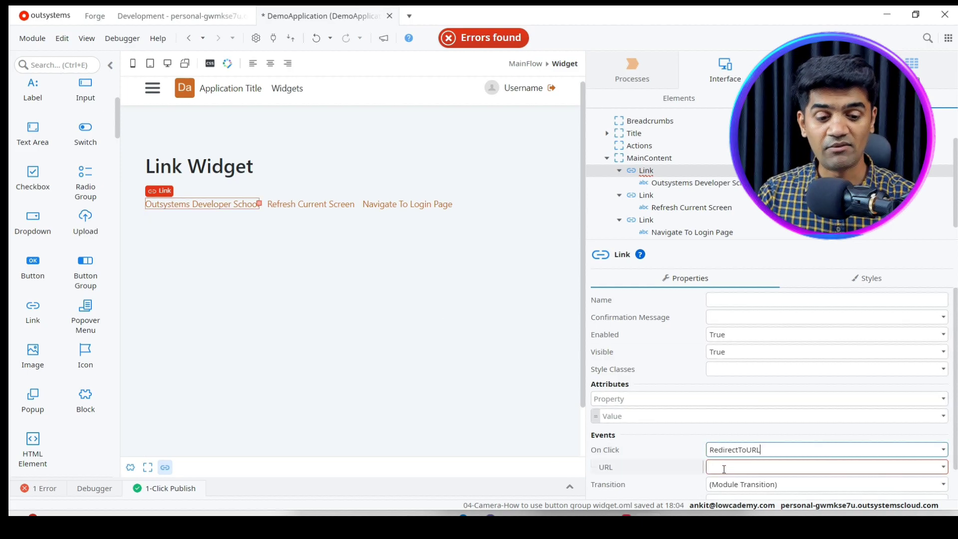
- Fill the link's URL property with the quoted https outsystemsdeveloperschool .com address
{"action": "scroll", "scroll_direction": "down", "scroll_amount": 3}
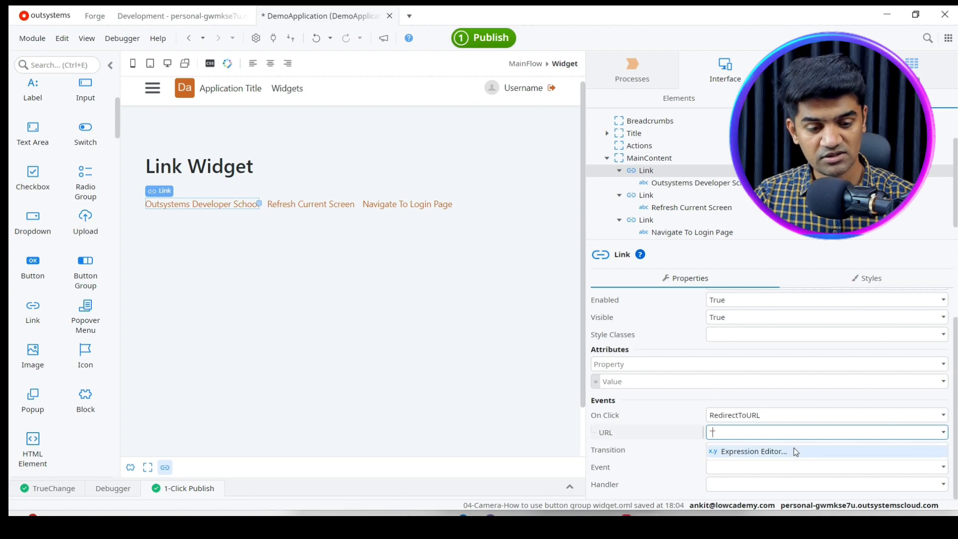
{"action": "left_click", "coordinate": [754, 451]}
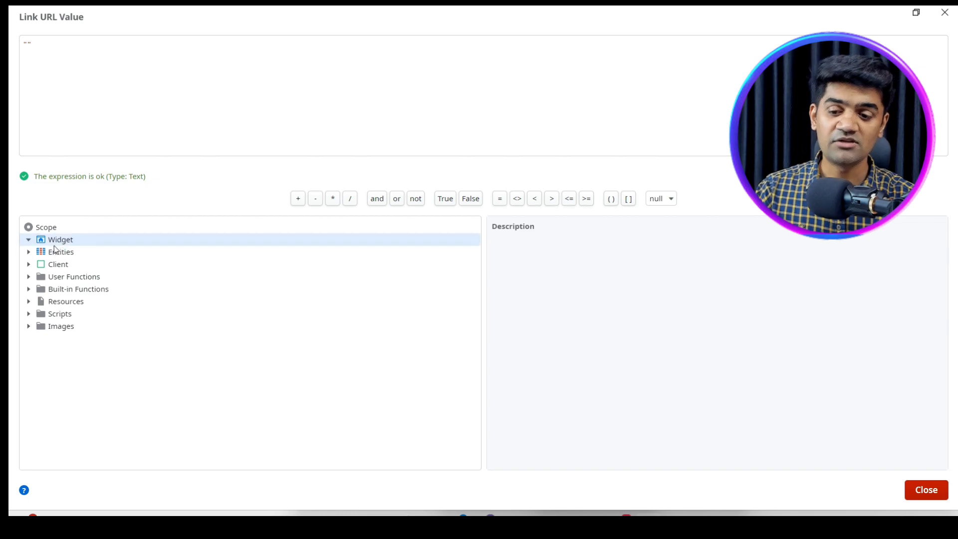
{"action": "left_click", "coordinate": [61, 251]}
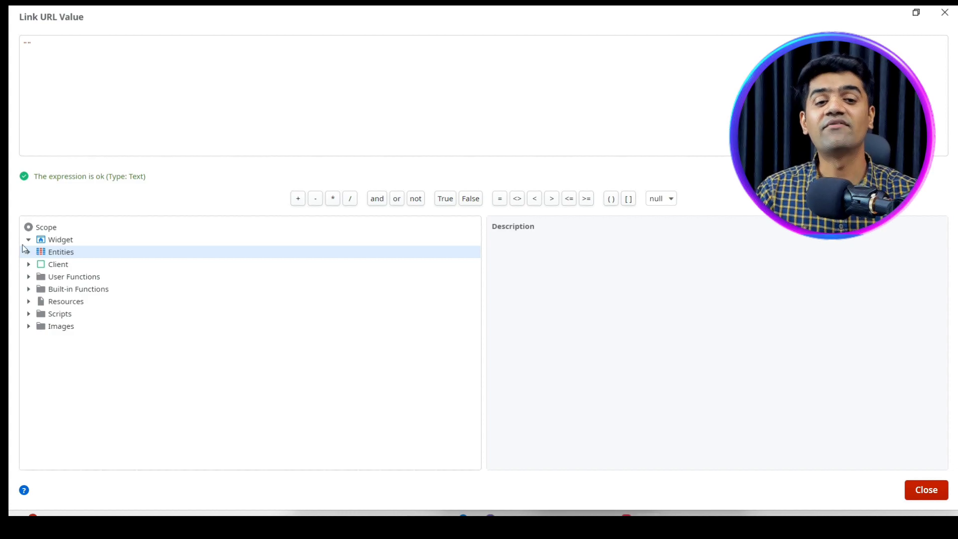
{"action": "left_click", "coordinate": [926, 489]}
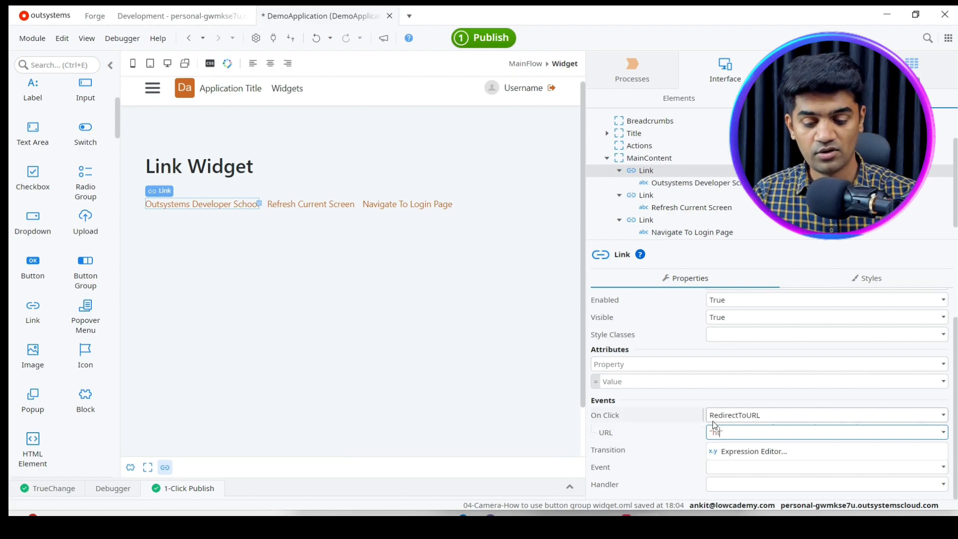
{"action": "type", "text": "https://outsystemsdeveloperschool"}
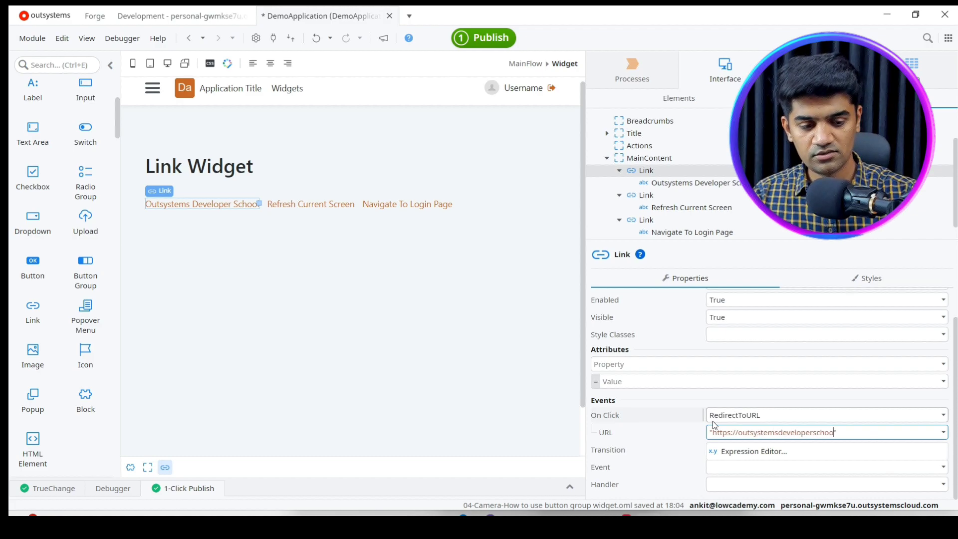
{"action": "type", "text": ".com\""}
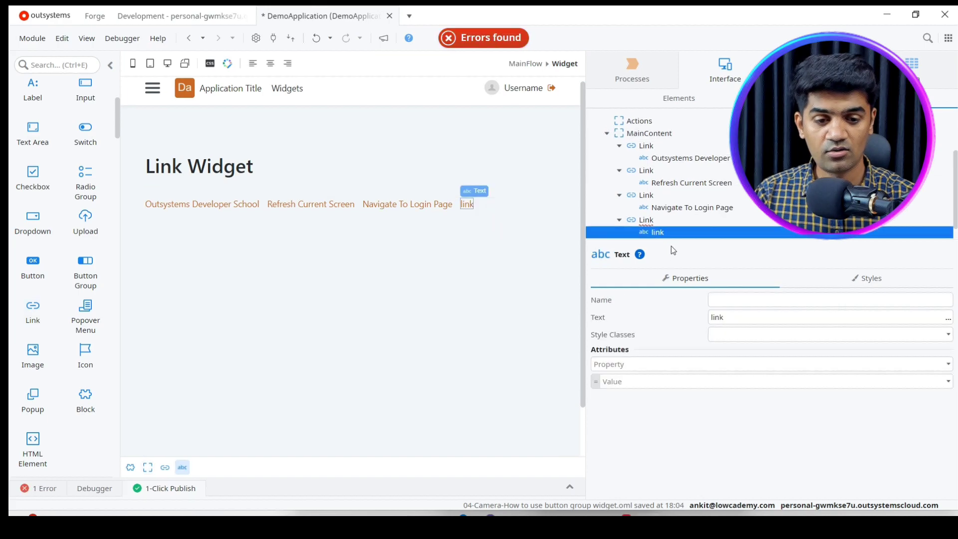
- Label the fourth link 'Call Action' and create a ShowMessage action from its On Click choices
{"action": "type", "text": "Call Actio"}
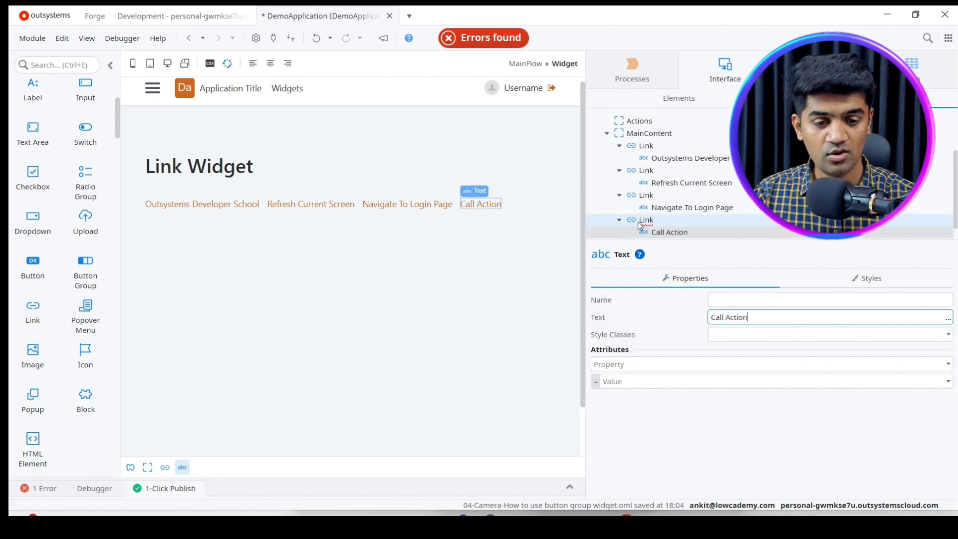
{"action": "left_click", "coordinate": [646, 219]}
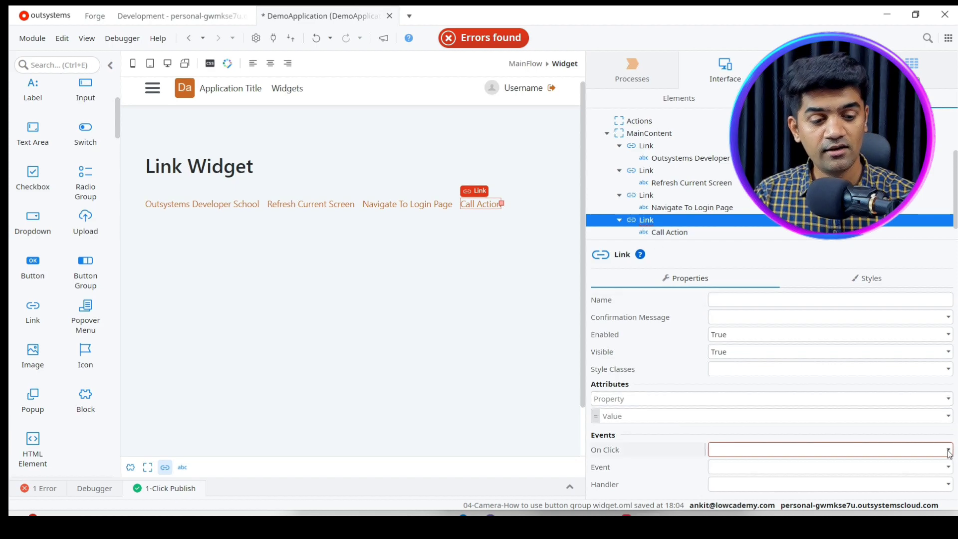
{"action": "left_click", "coordinate": [947, 449]}
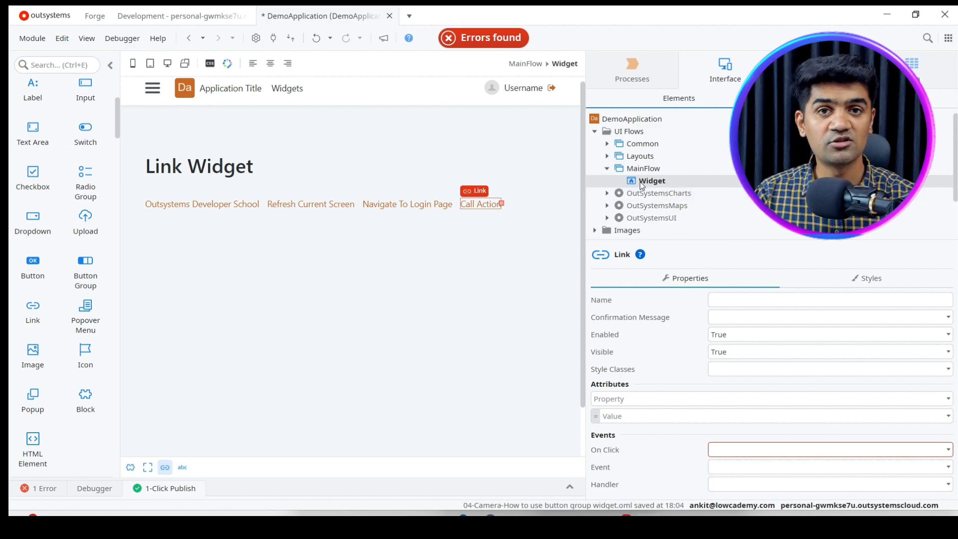
{"action": "left_click", "coordinate": [651, 180]}
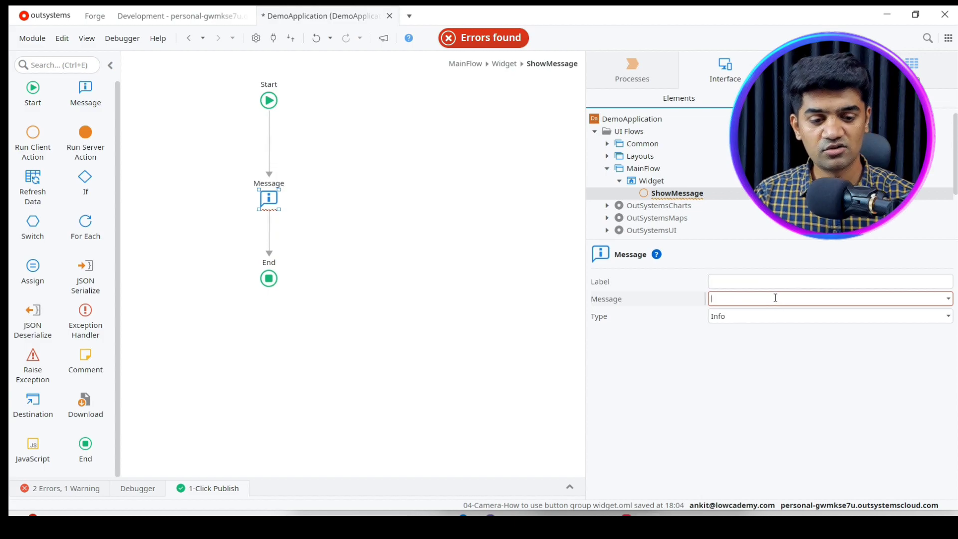
- Set the ShowMessage Message node's text to "Hi, I am message"
{"action": "type", "text": "\"Hi \""}
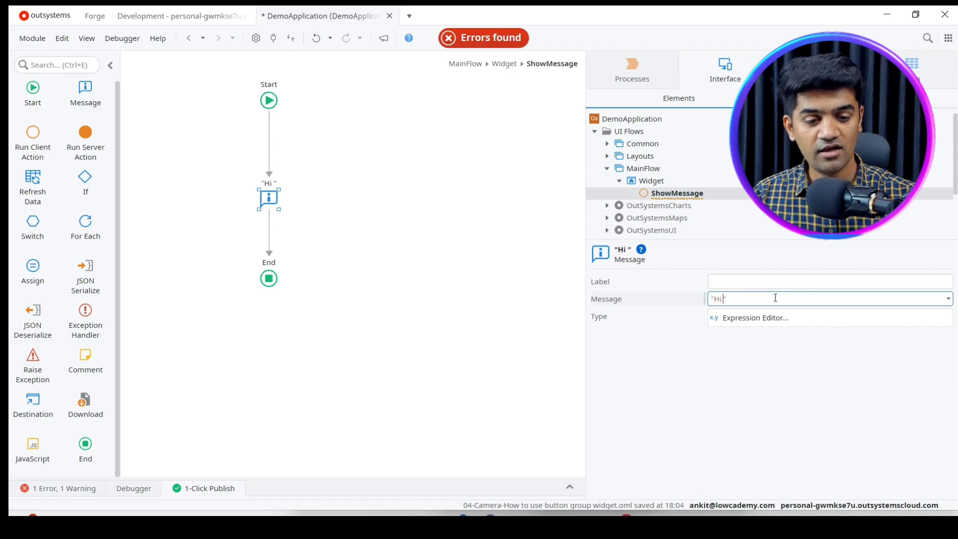
{"action": "type", "text": ", I am me"}
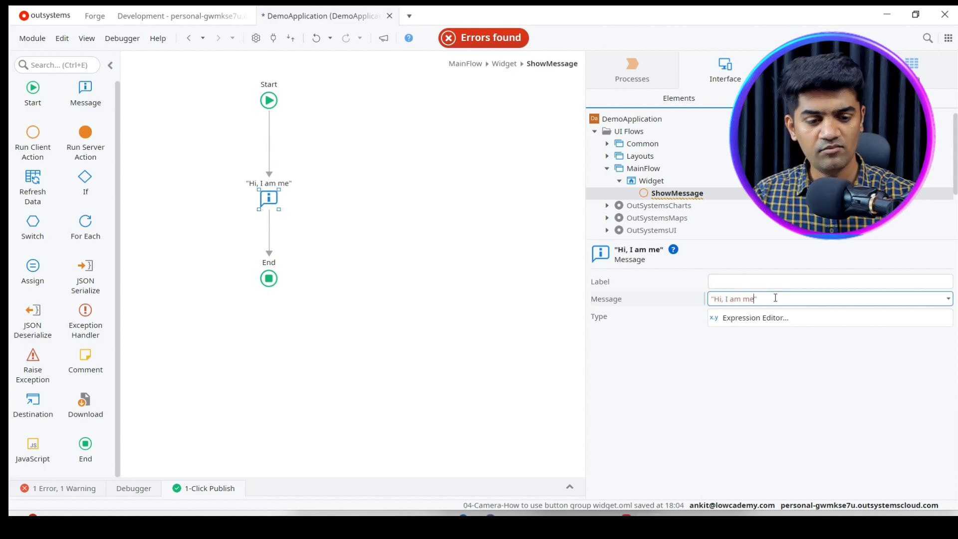
{"action": "type", "text": "ssage"}
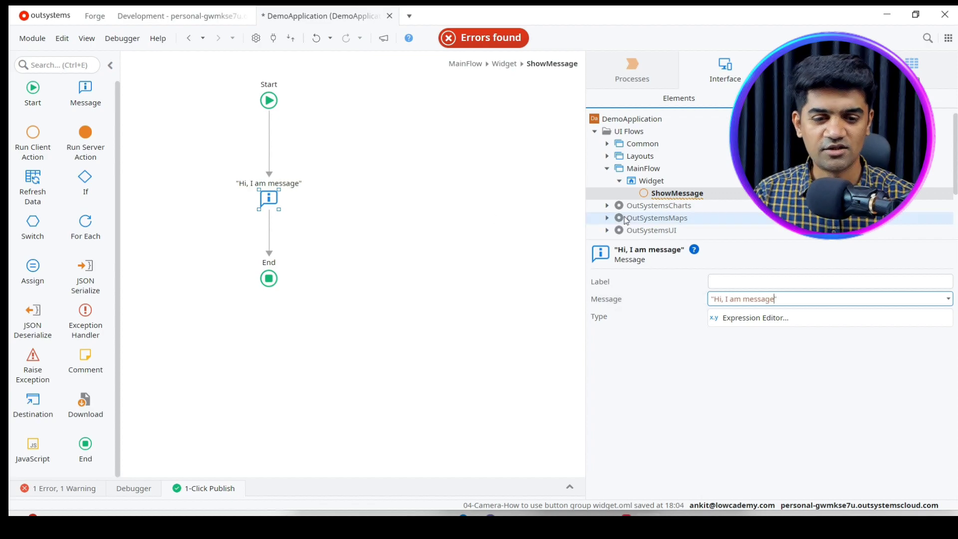
{"action": "left_click", "coordinate": [297, 221]}
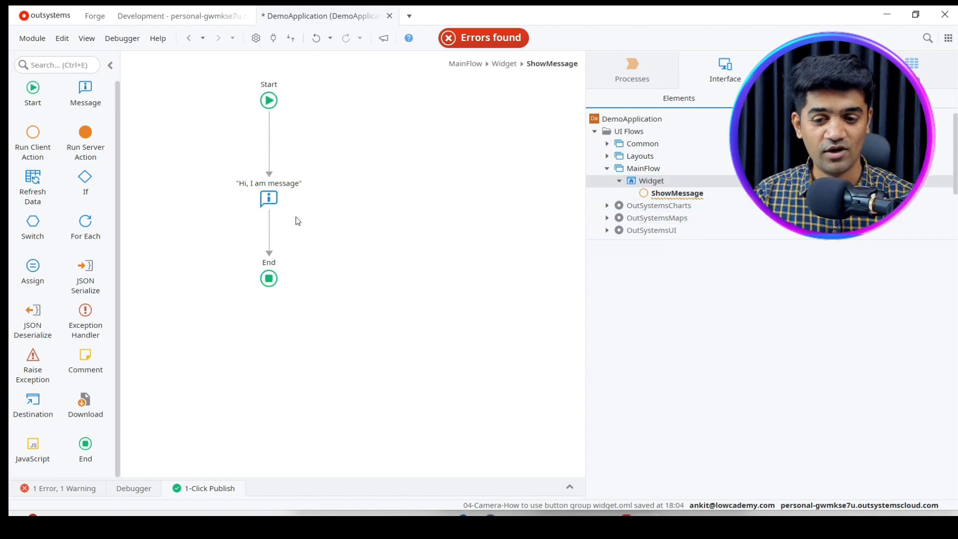
{"action": "left_click", "coordinate": [269, 198]}
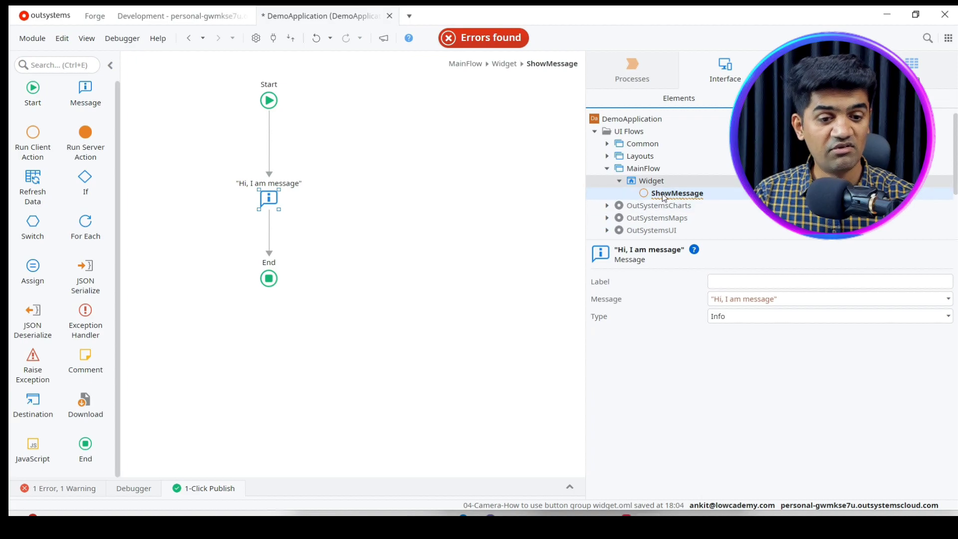
{"action": "left_click", "coordinate": [651, 181]}
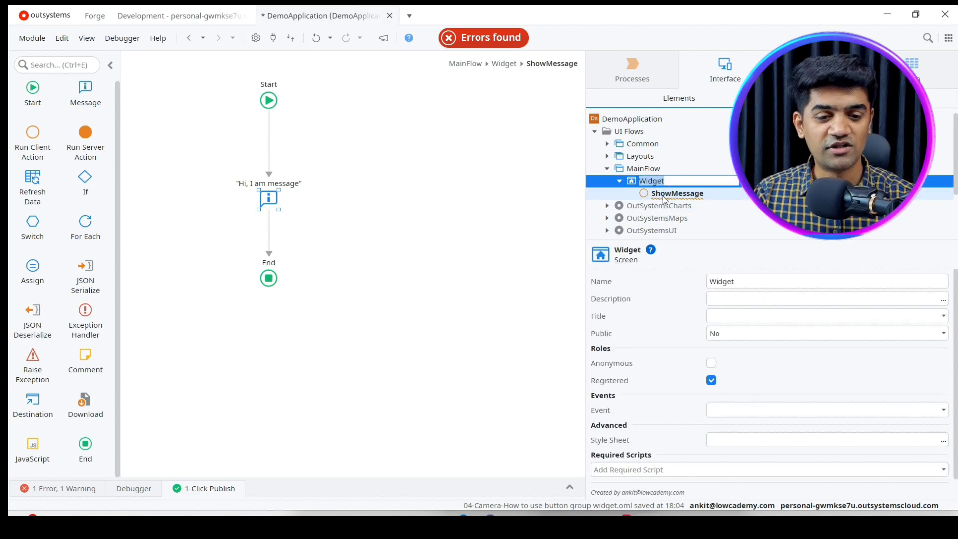
{"action": "left_click", "coordinate": [651, 181]}
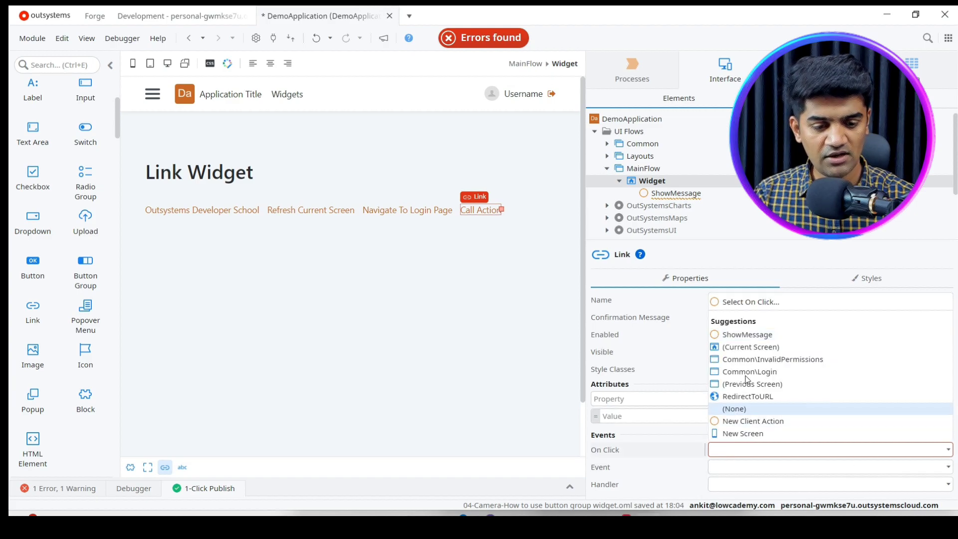
- Set the Call Action link's On Click to ShowMessage and 1-Click Publish
{"action": "left_click", "coordinate": [746, 335]}
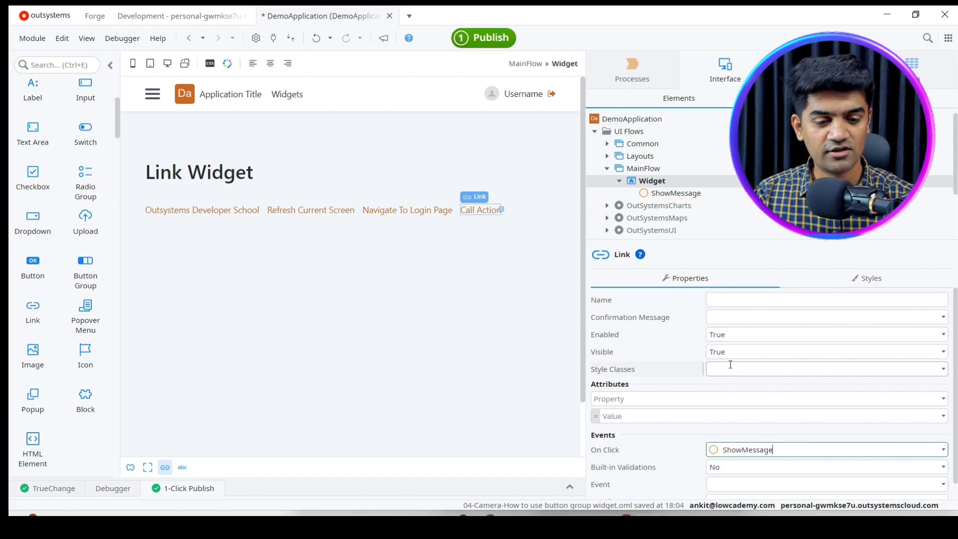
{"action": "left_click", "coordinate": [483, 38]}
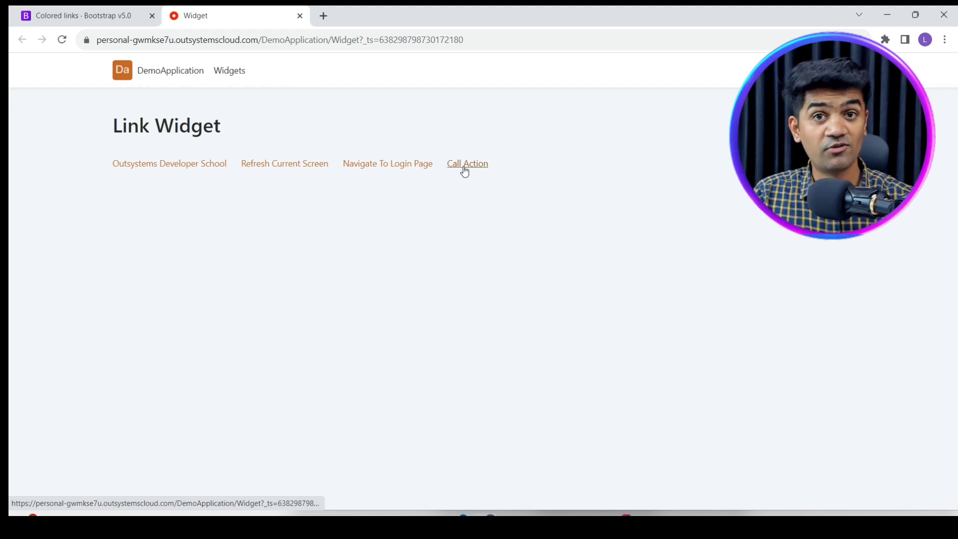
- Test the Call Action message, Refresh Current Screen and Navigate To Login Page links, then sign back in
{"action": "left_click", "coordinate": [467, 163]}
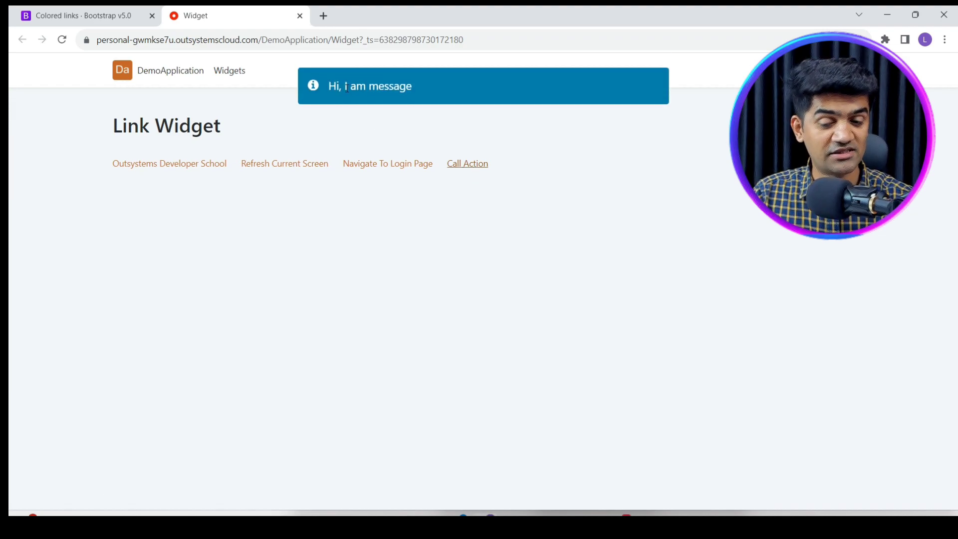
{"action": "left_click", "coordinate": [284, 163]}
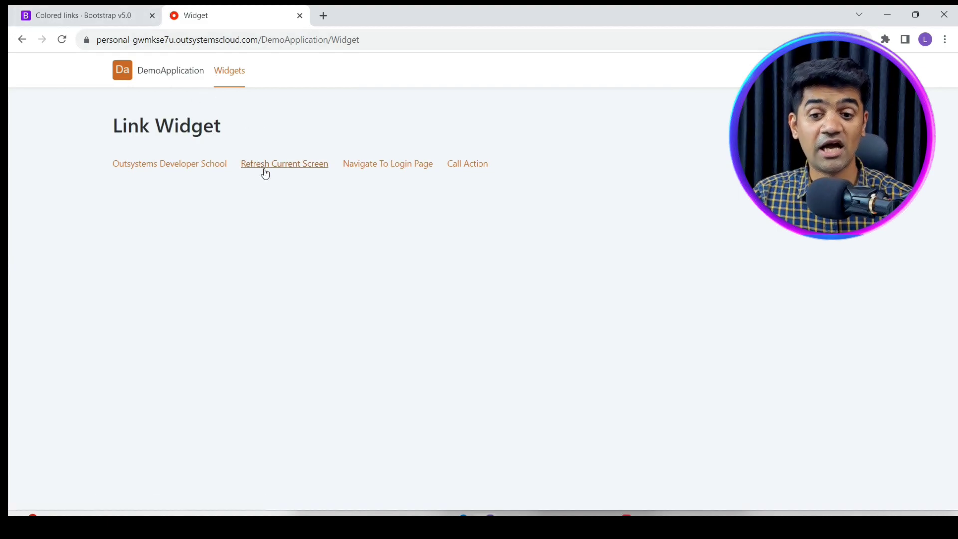
{"action": "mouse_move", "coordinate": [387, 163]}
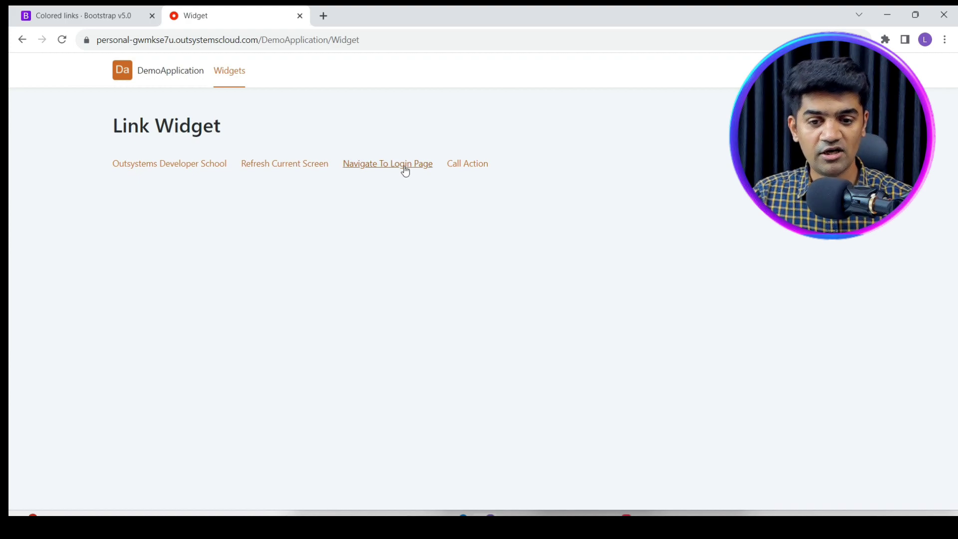
{"action": "mouse_move", "coordinate": [387, 163]}
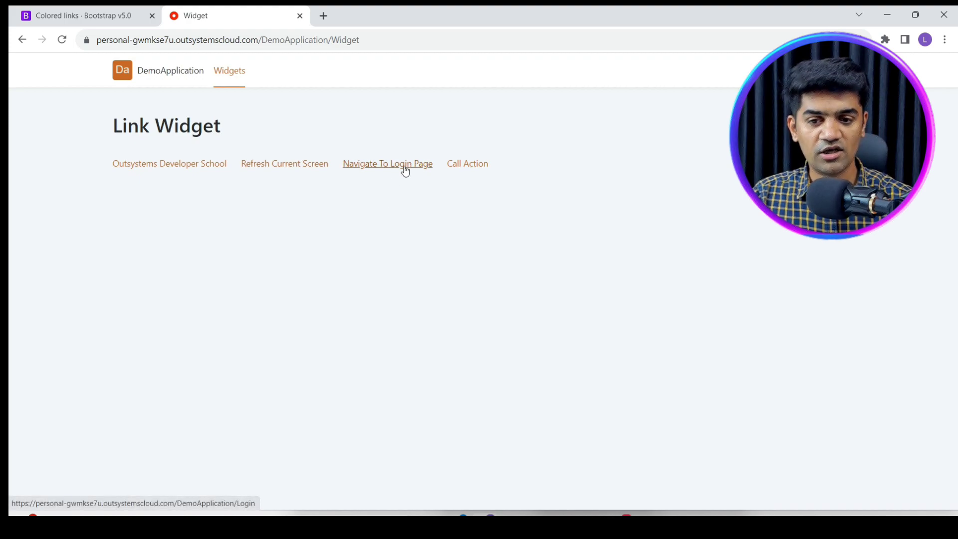
{"action": "left_click", "coordinate": [387, 163]}
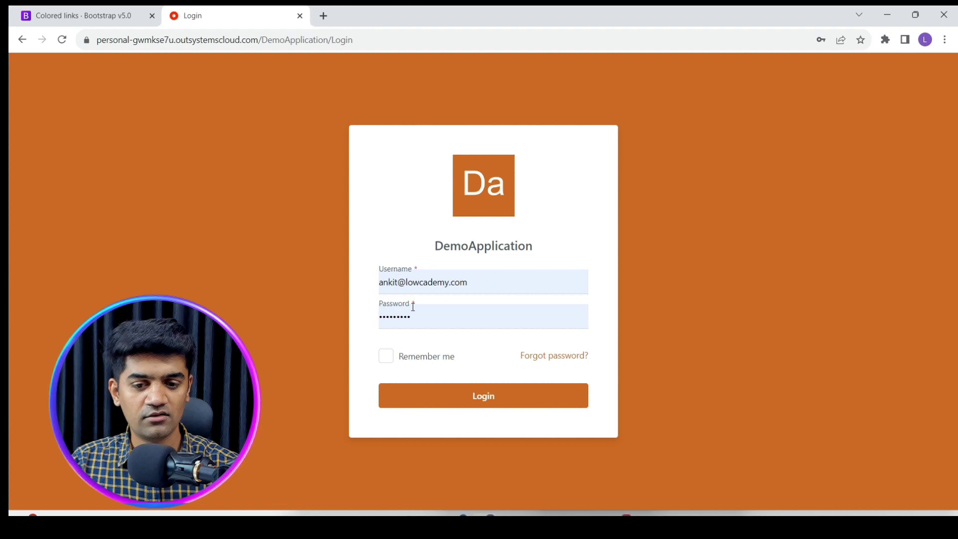
{"action": "left_click", "coordinate": [483, 395]}
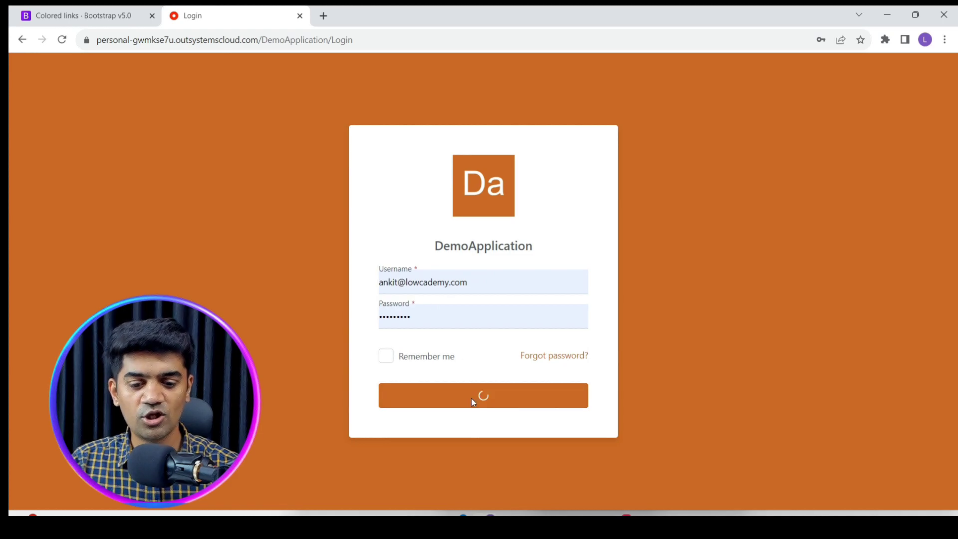
{"action": "left_click", "coordinate": [483, 395]}
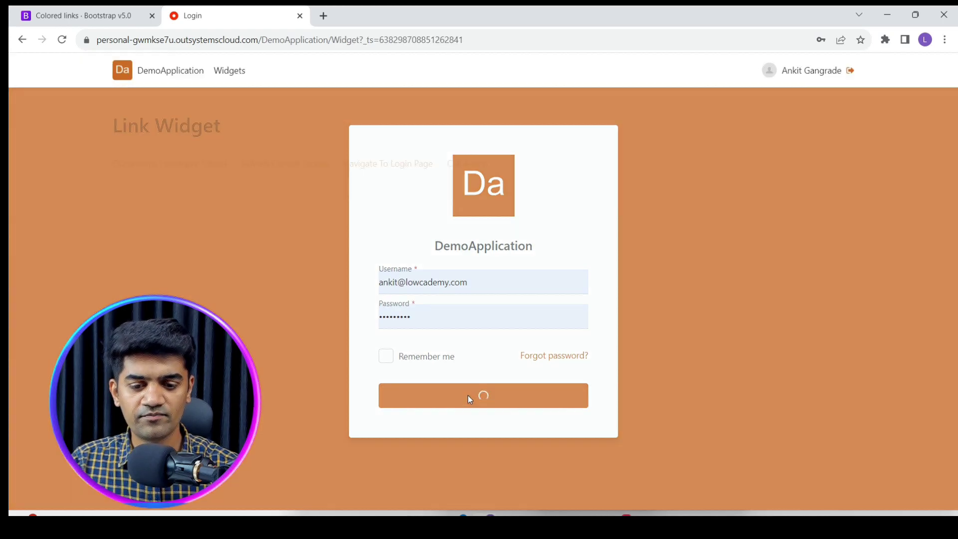
{"action": "left_click", "coordinate": [482, 395]}
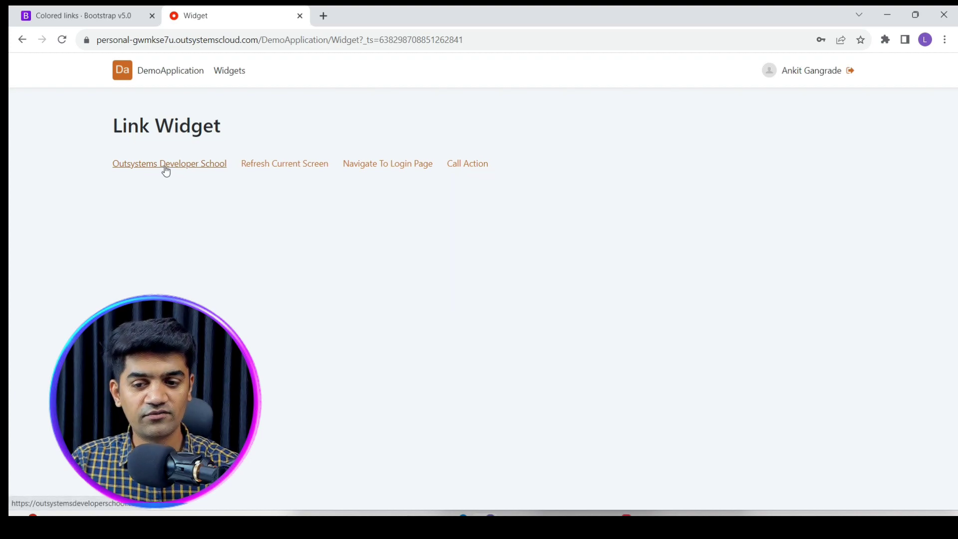
{"action": "left_click", "coordinate": [169, 163]}
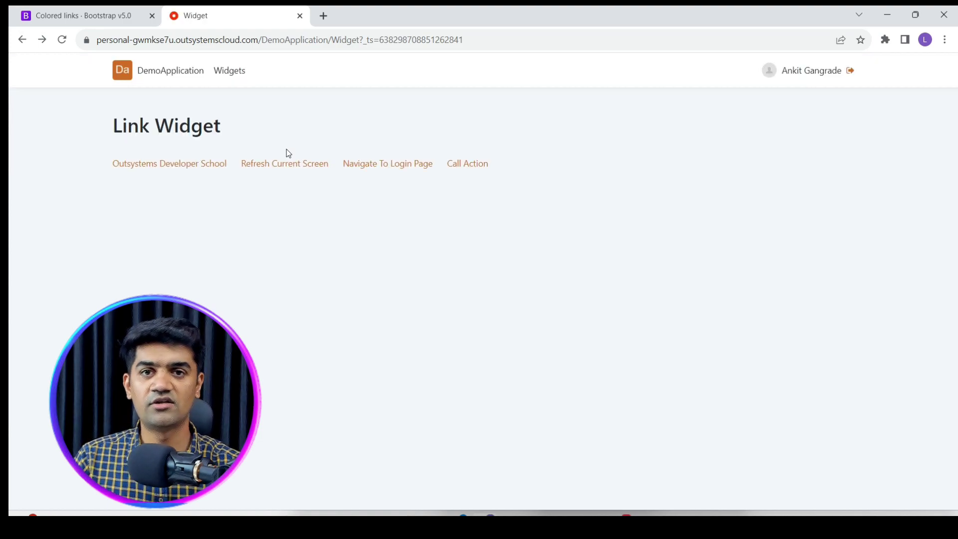
{"action": "mouse_move", "coordinate": [468, 163]}
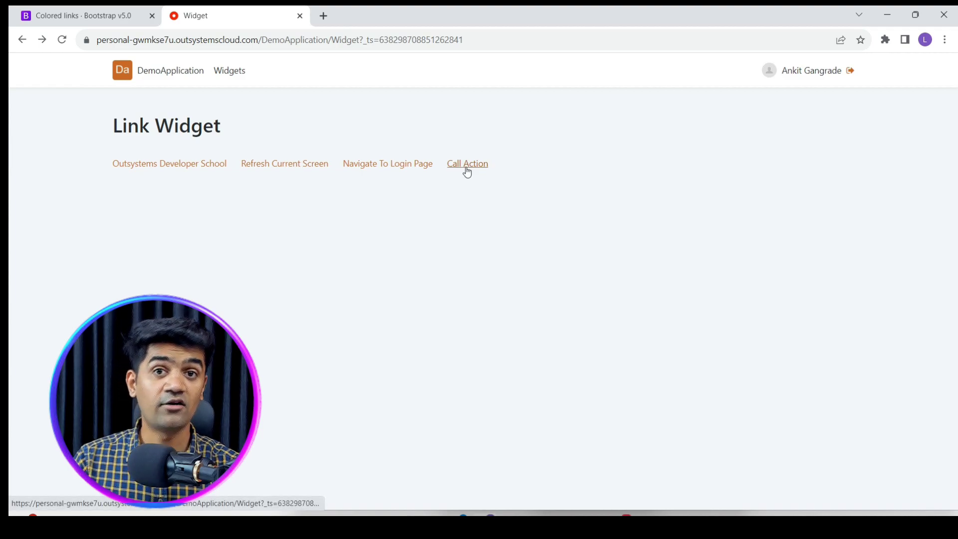
{"action": "mouse_move", "coordinate": [437, 193]}
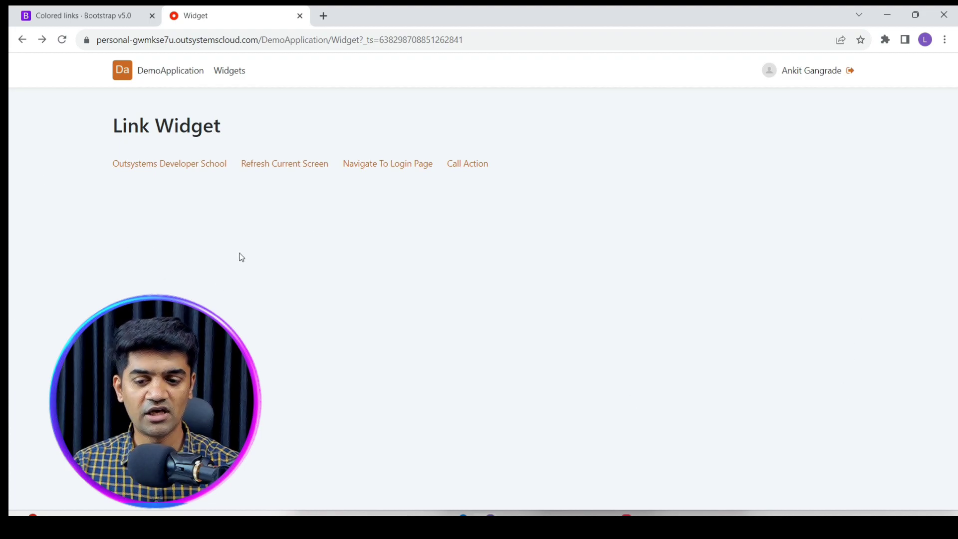
{"action": "mouse_move", "coordinate": [676, 266]}
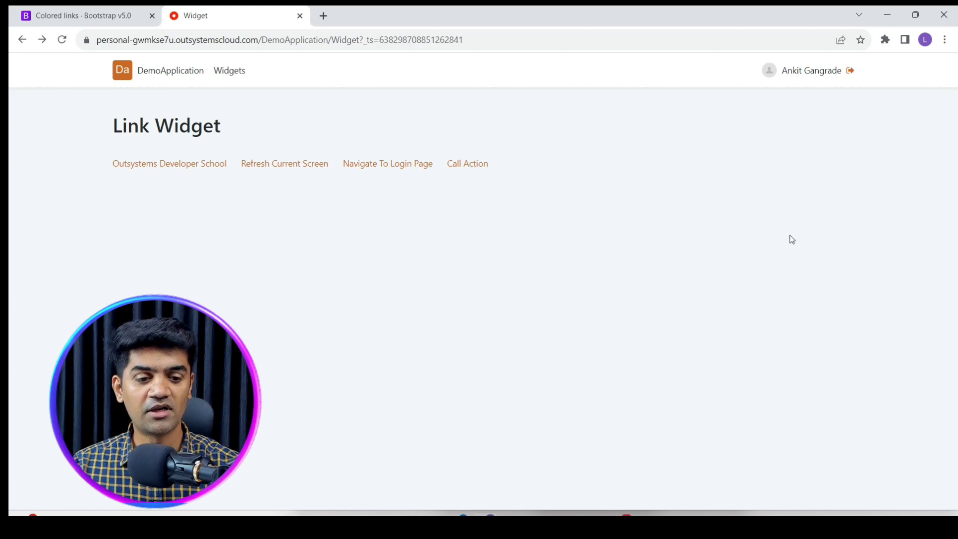
{"action": "mouse_move", "coordinate": [784, 244]}
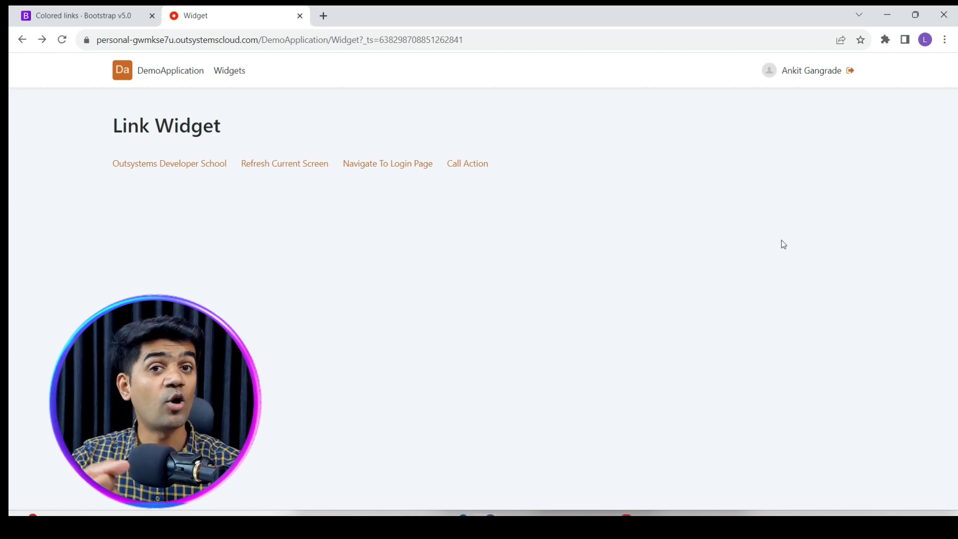
{"action": "mouse_move", "coordinate": [789, 256]}
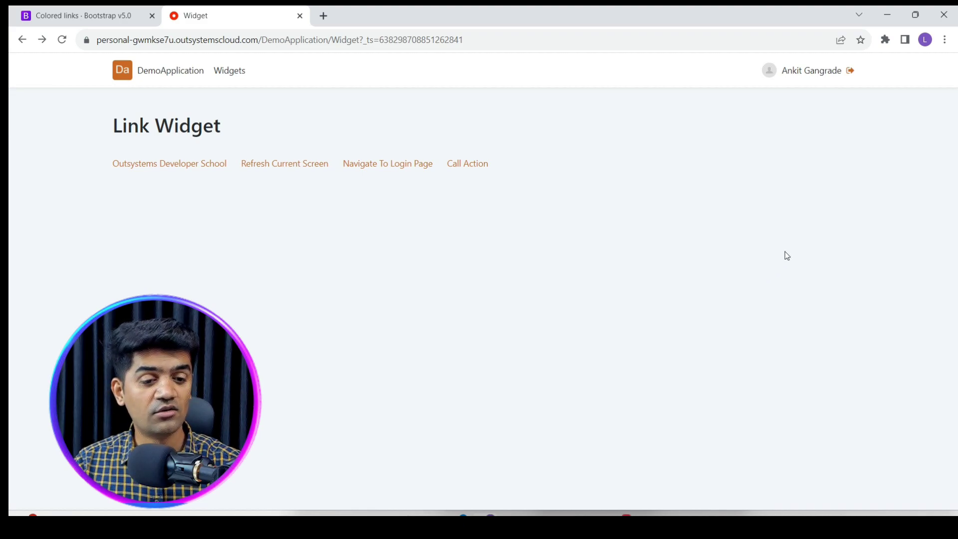
{"action": "mouse_move", "coordinate": [514, 187]}
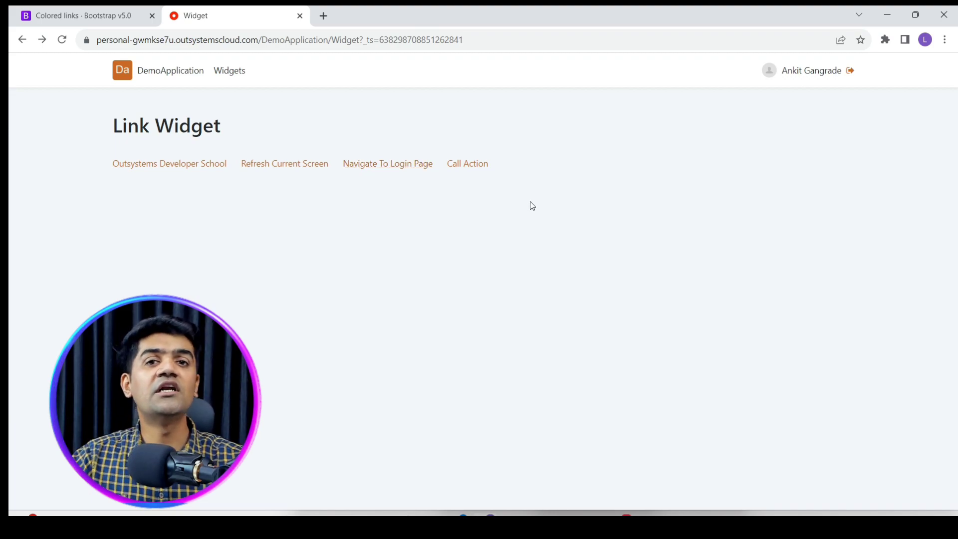
{"action": "mouse_move", "coordinate": [564, 253]}
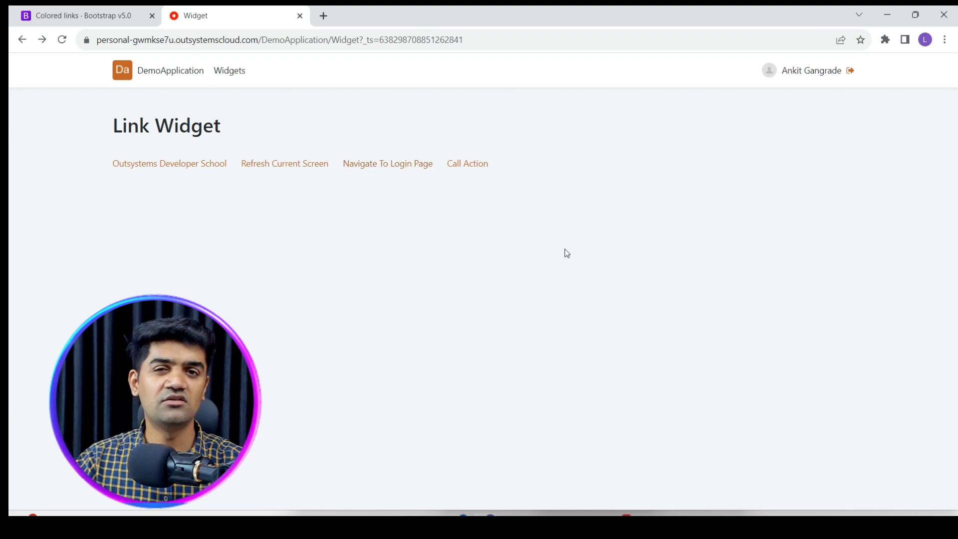